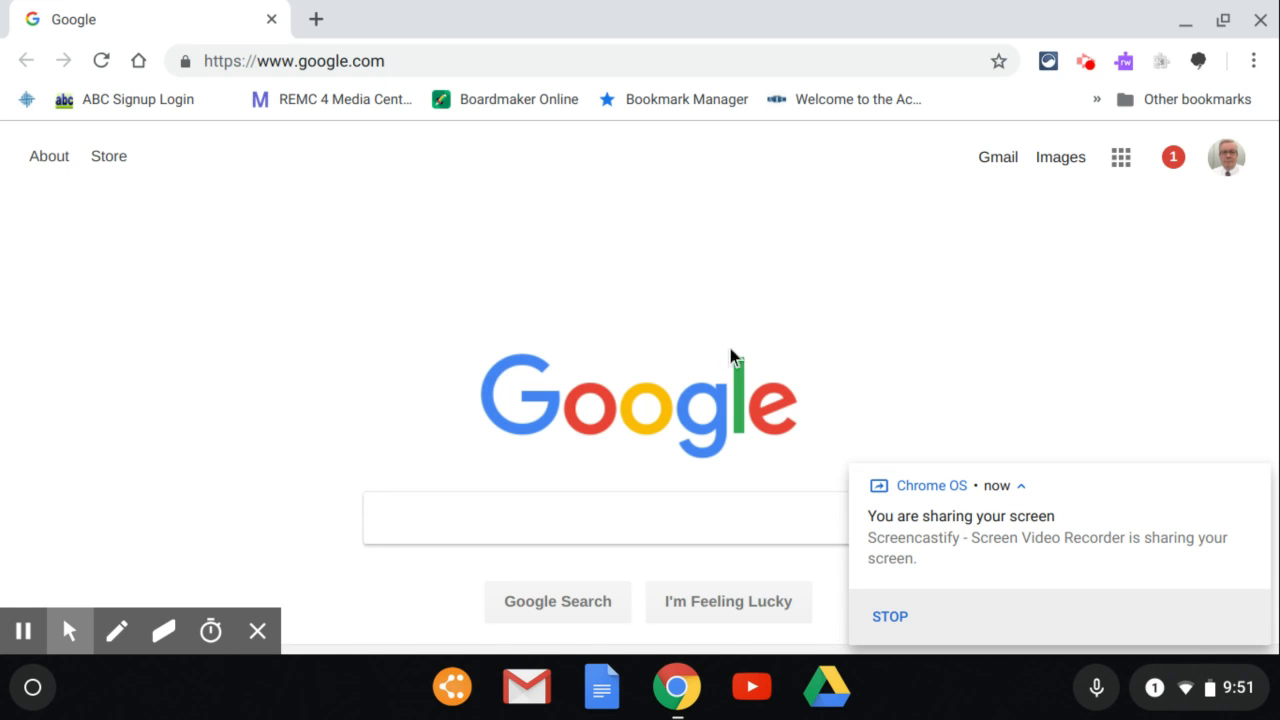
Launch Google Drive from the Google apps grid on the Search homepage
click(1120, 157)
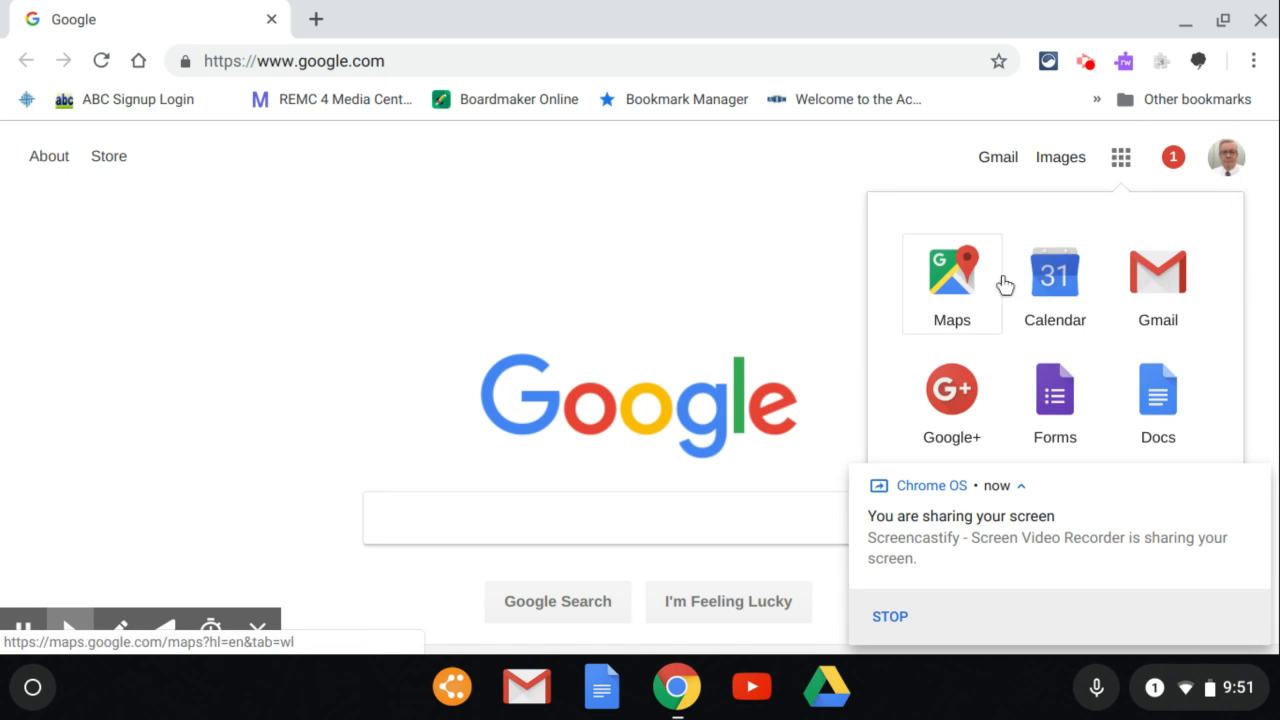
mouse_move(1248, 395)
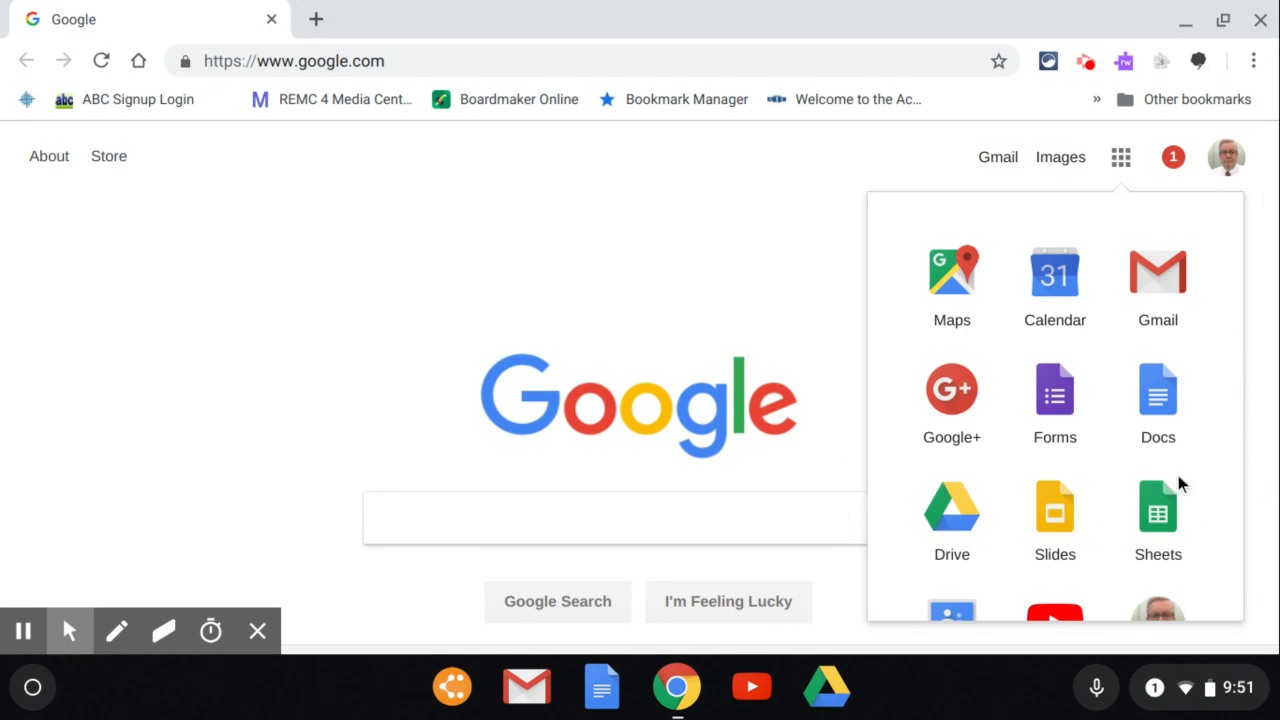
click(951, 508)
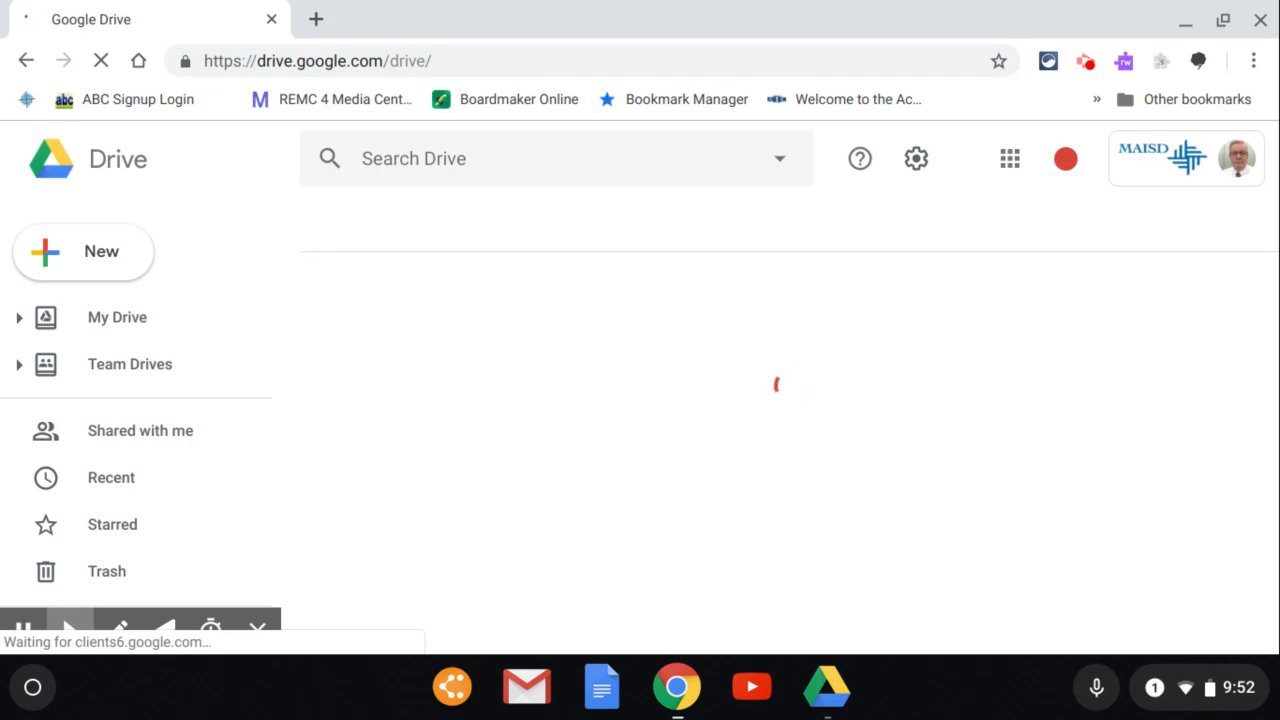
Open Drive's Settings and show the Manage Apps list of connected apps
click(117, 317)
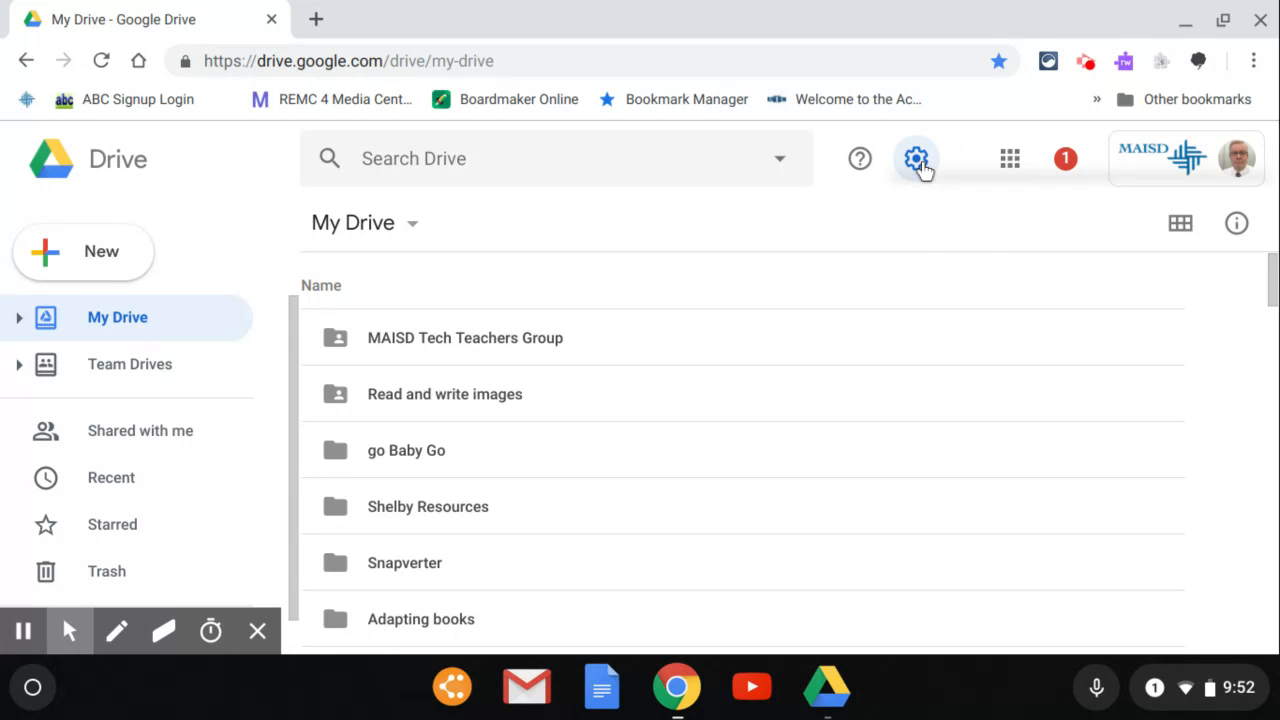
click(916, 158)
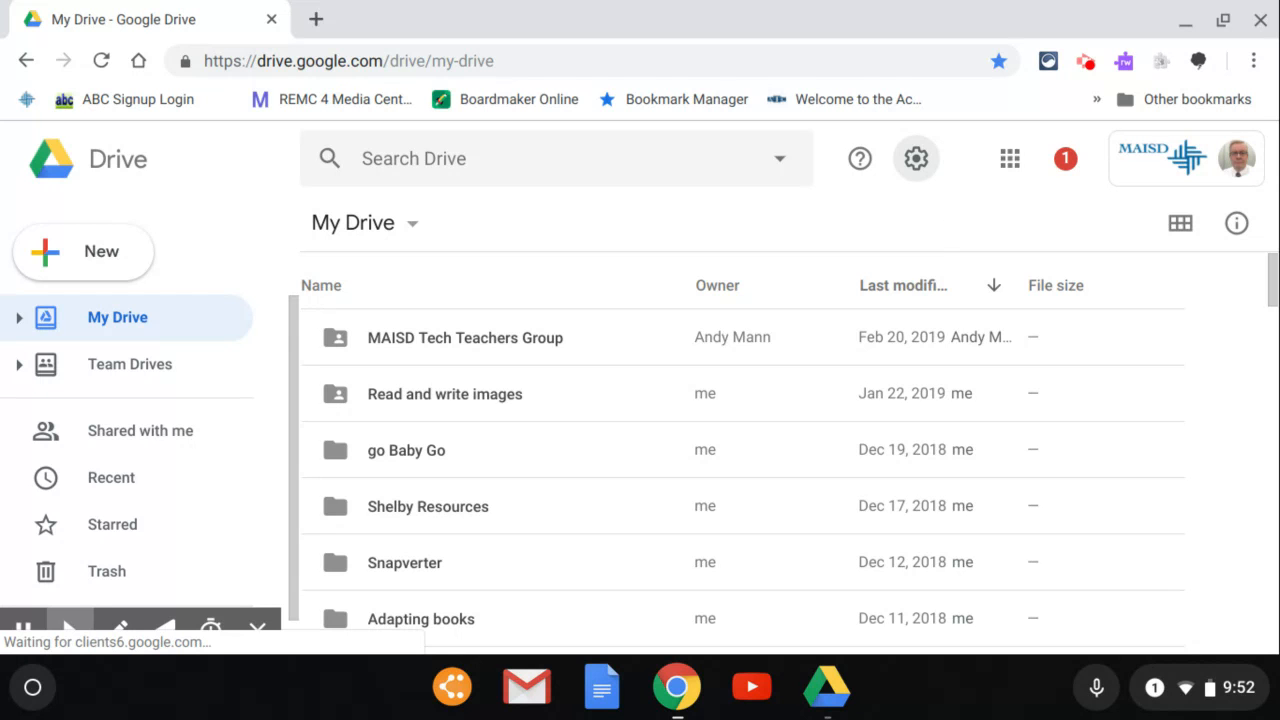
click(915, 158)
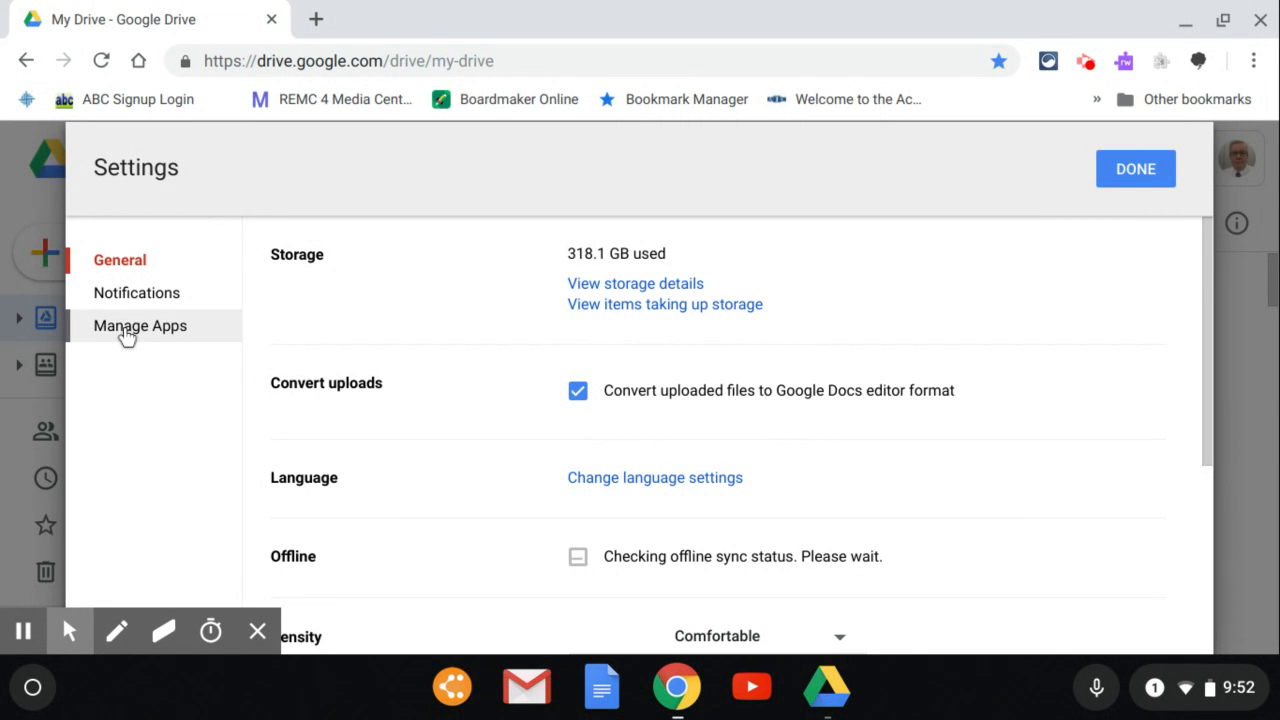
click(140, 325)
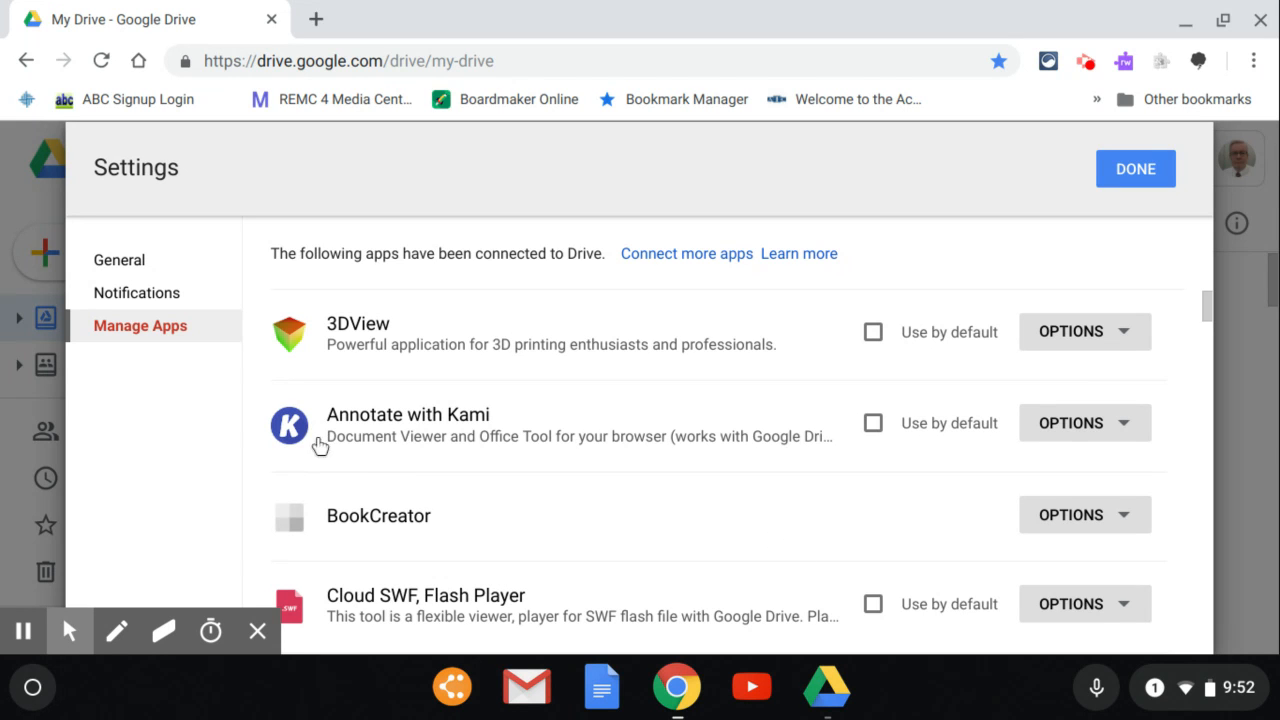
mouse_move(465, 425)
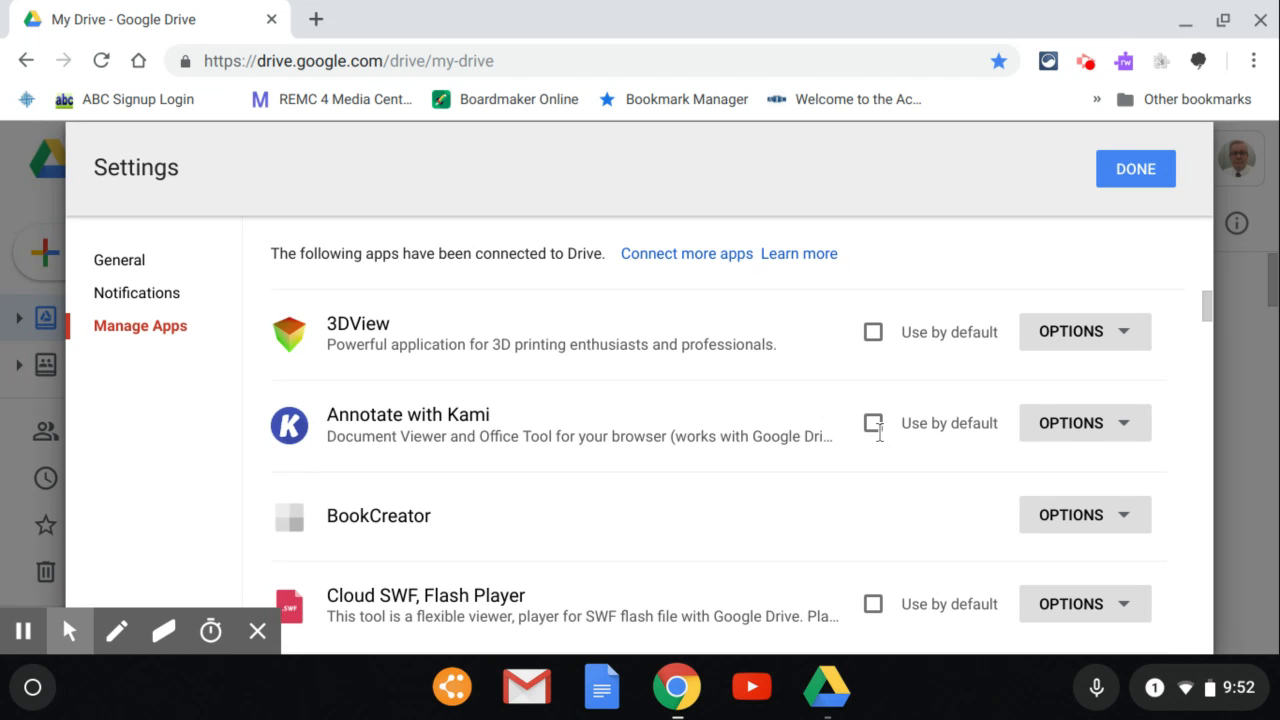
Scroll through the connected apps to find Texthelp PDF Reader, then return to the top
scroll(down, 3)
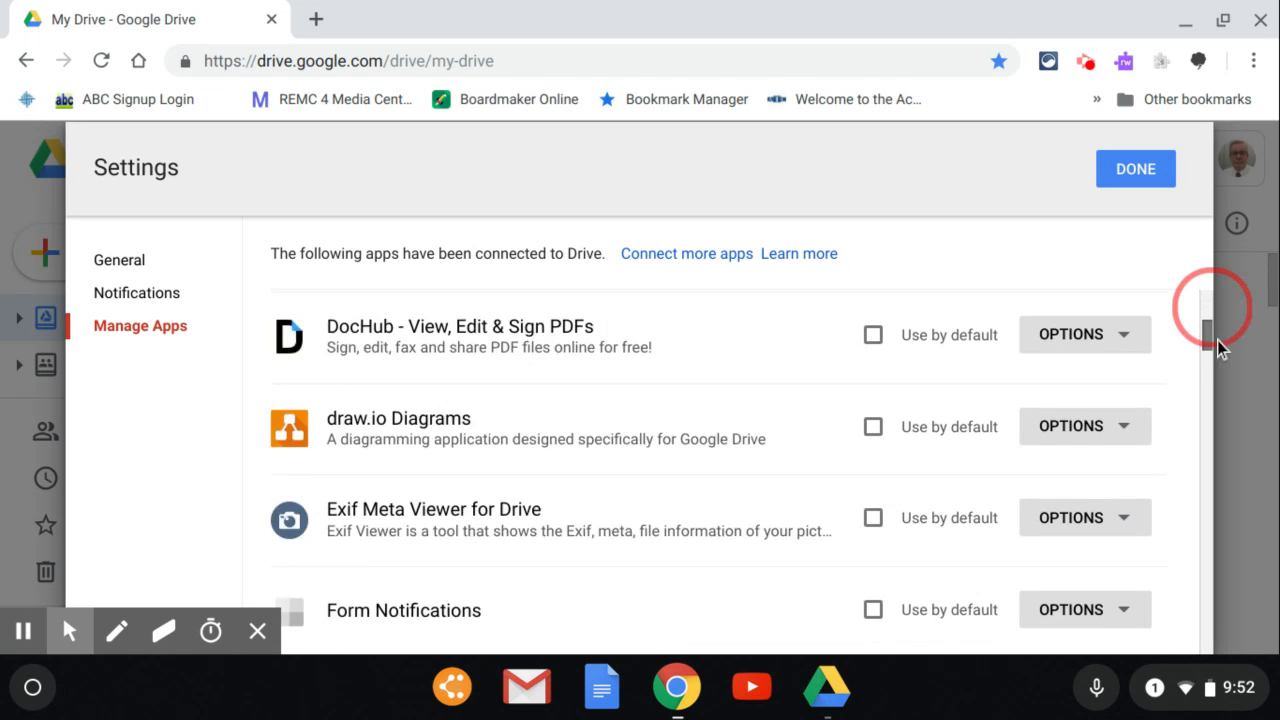
scroll(down, 3)
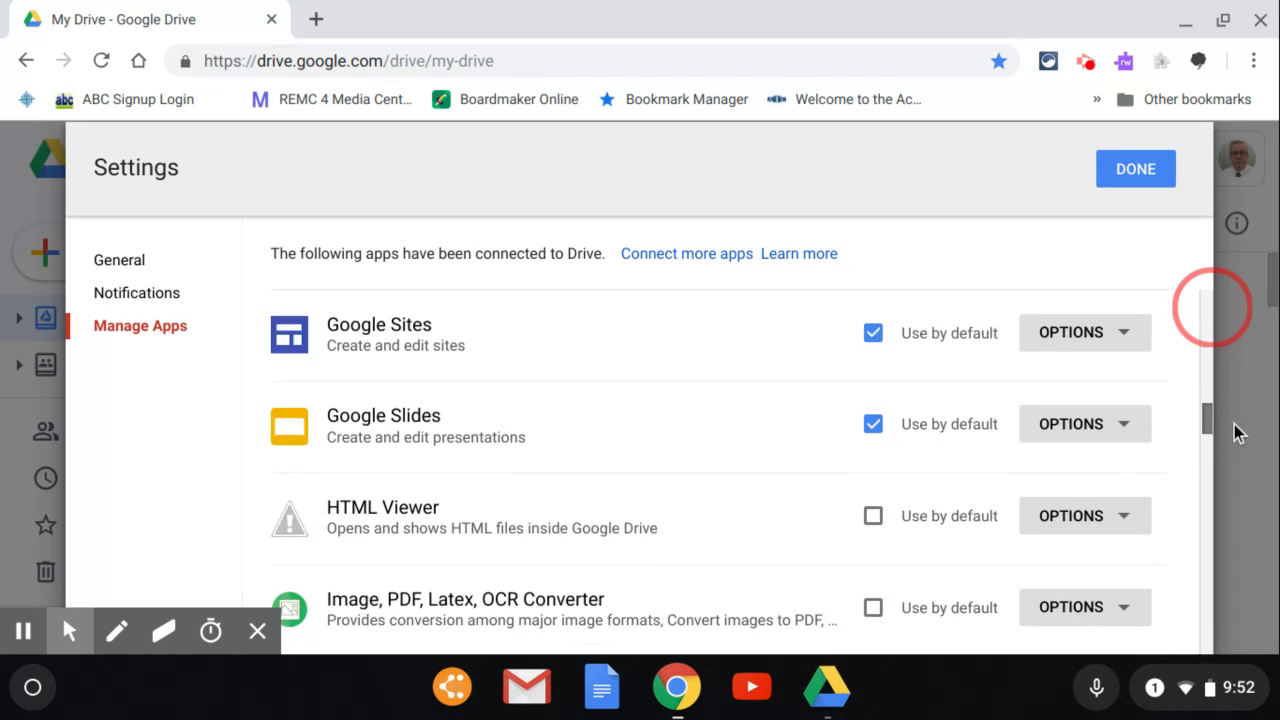
scroll(down, 3)
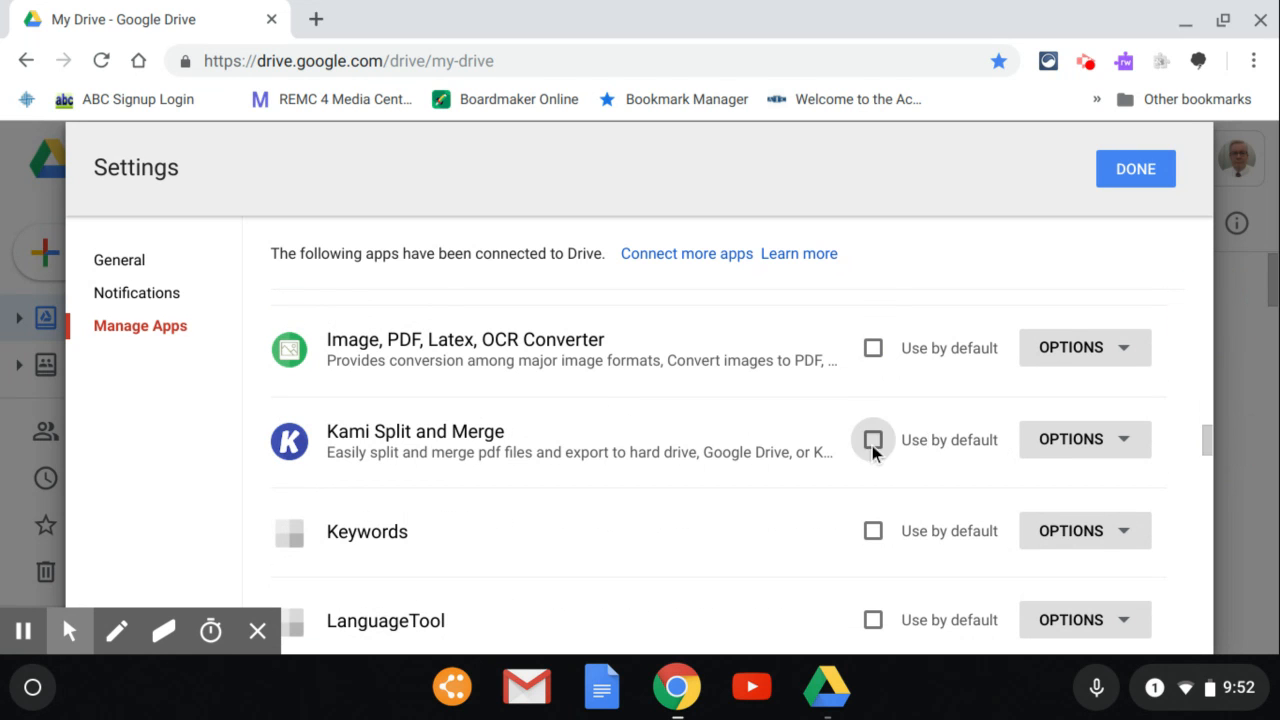
scroll(down, 3)
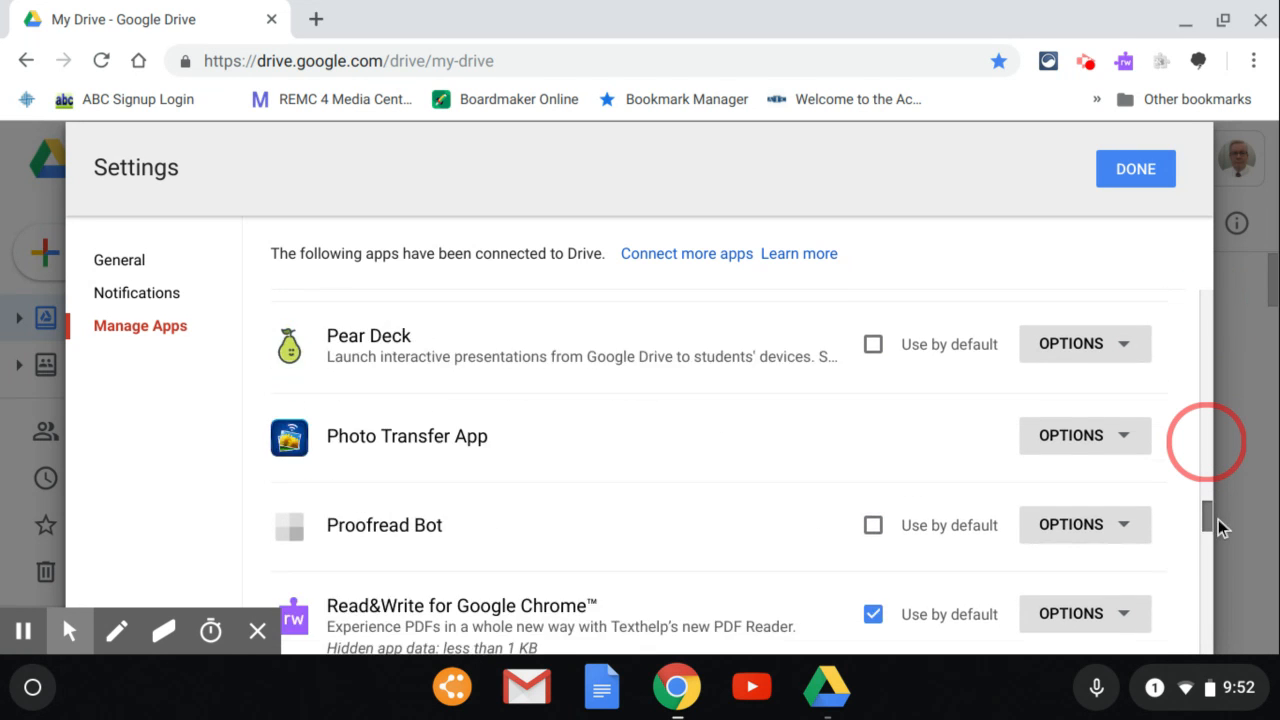
scroll(down, 3)
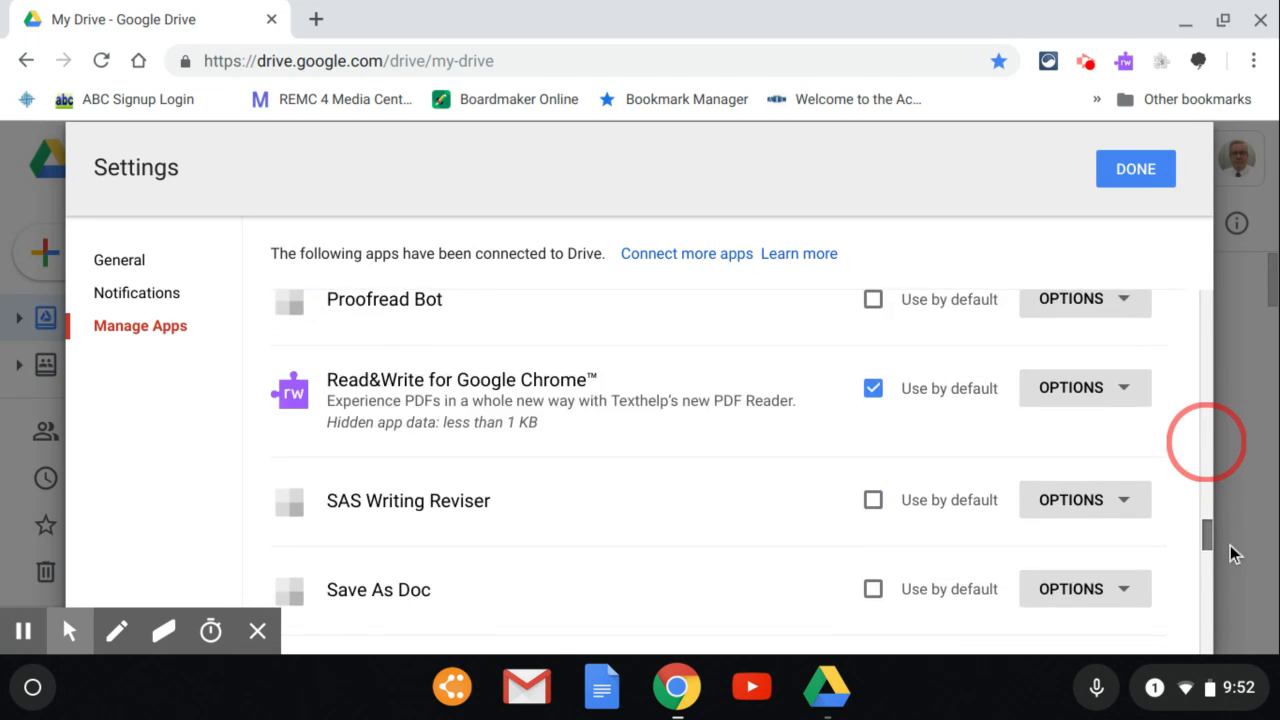
scroll(down, 3)
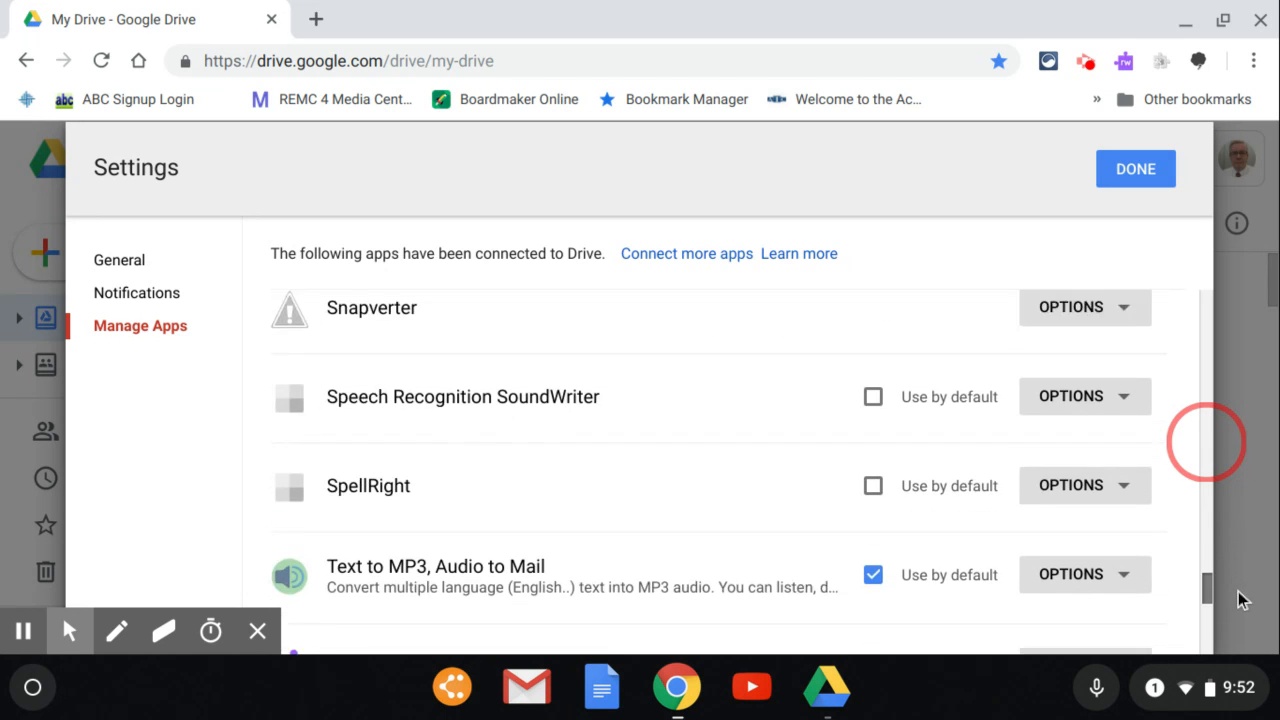
scroll(down, 3)
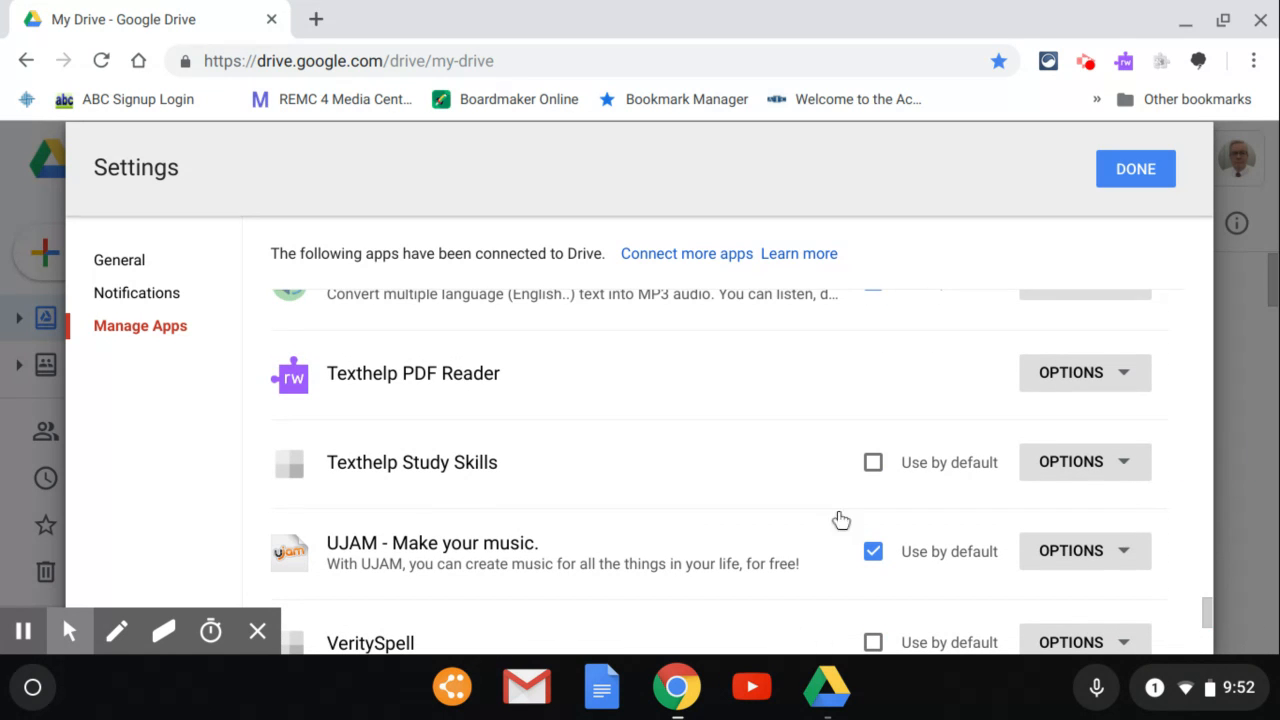
mouse_move(1207, 598)
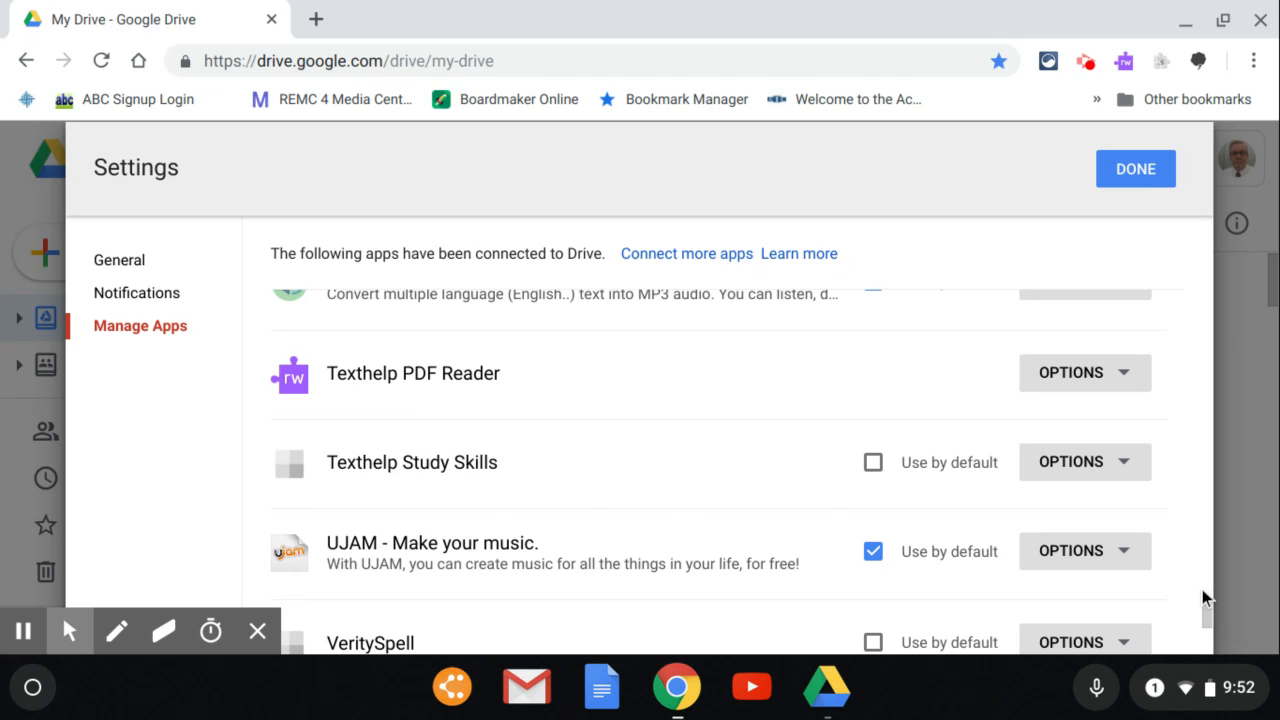
mouse_move(1223, 627)
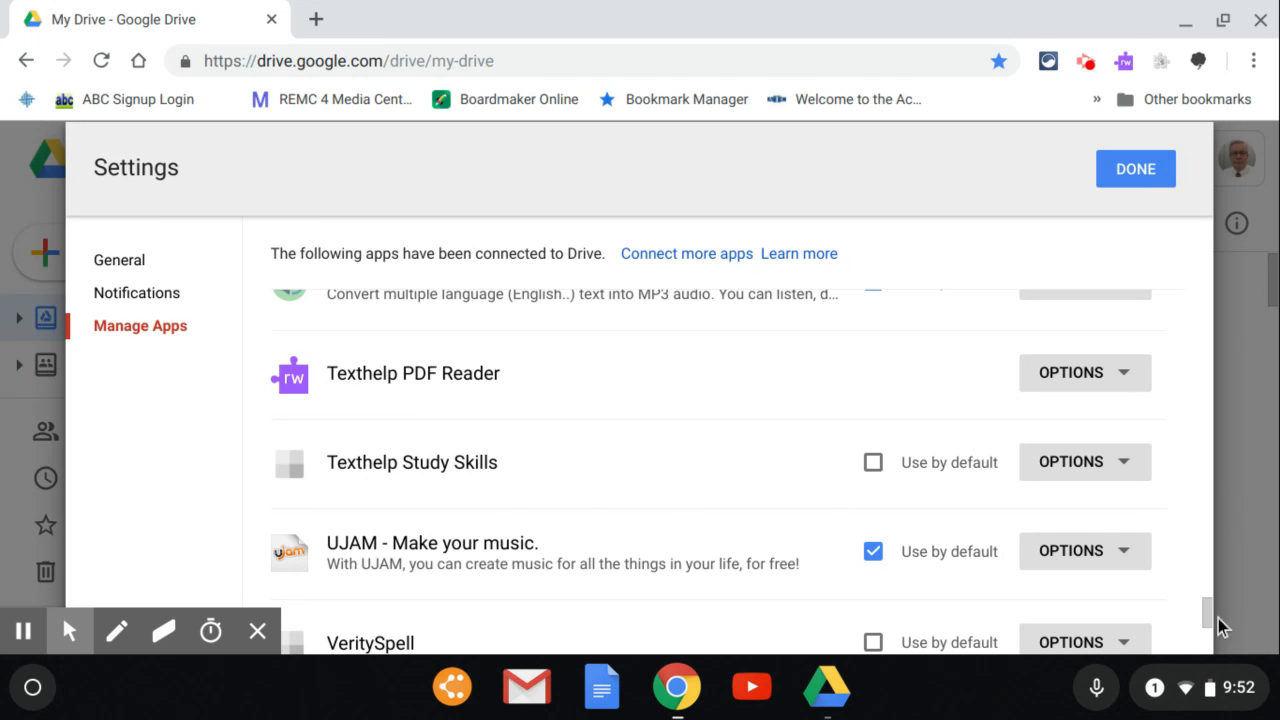
scroll(up, 3)
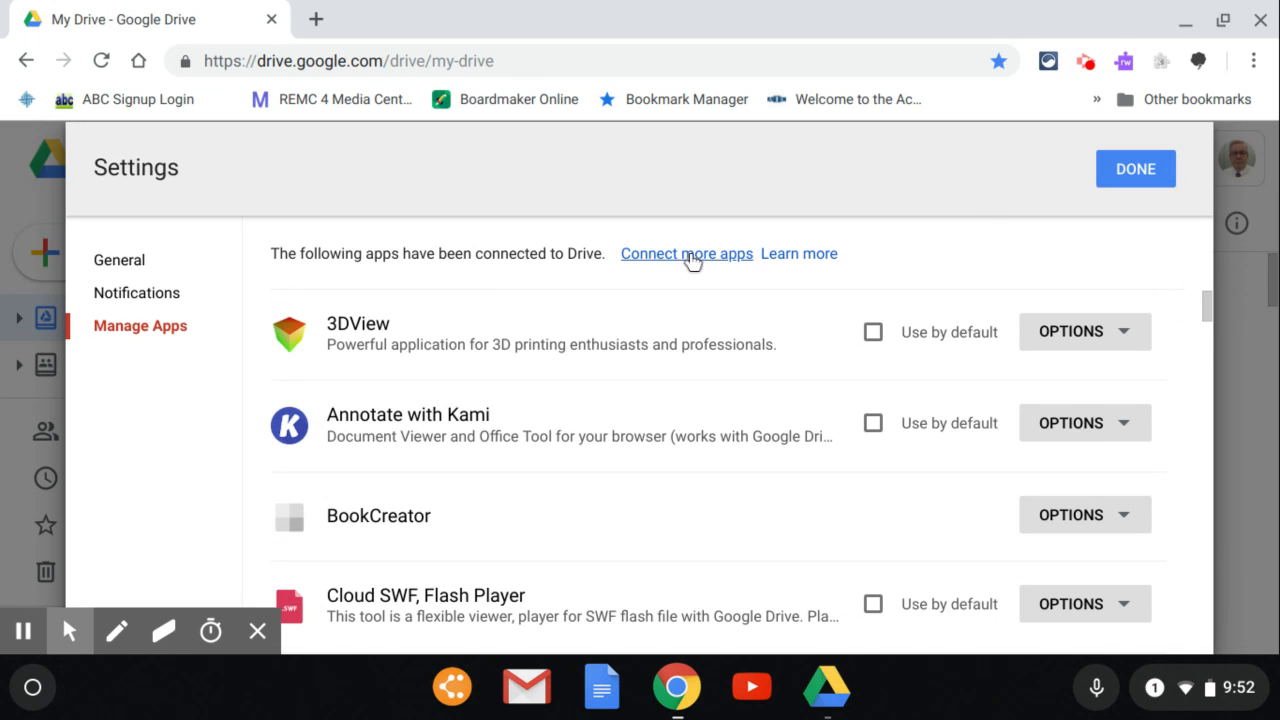
mouse_move(980, 171)
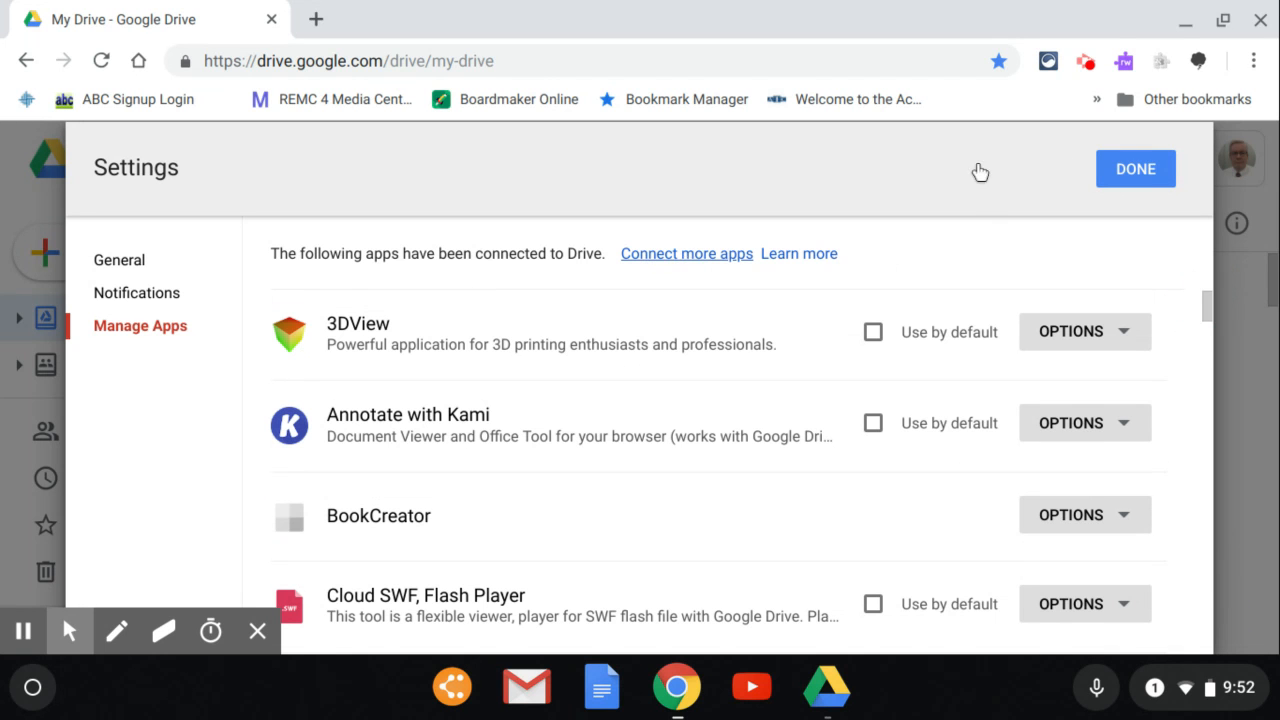
Close Drive settings and open the world history PDF with Texthelp PDF Reader
click(1135, 168)
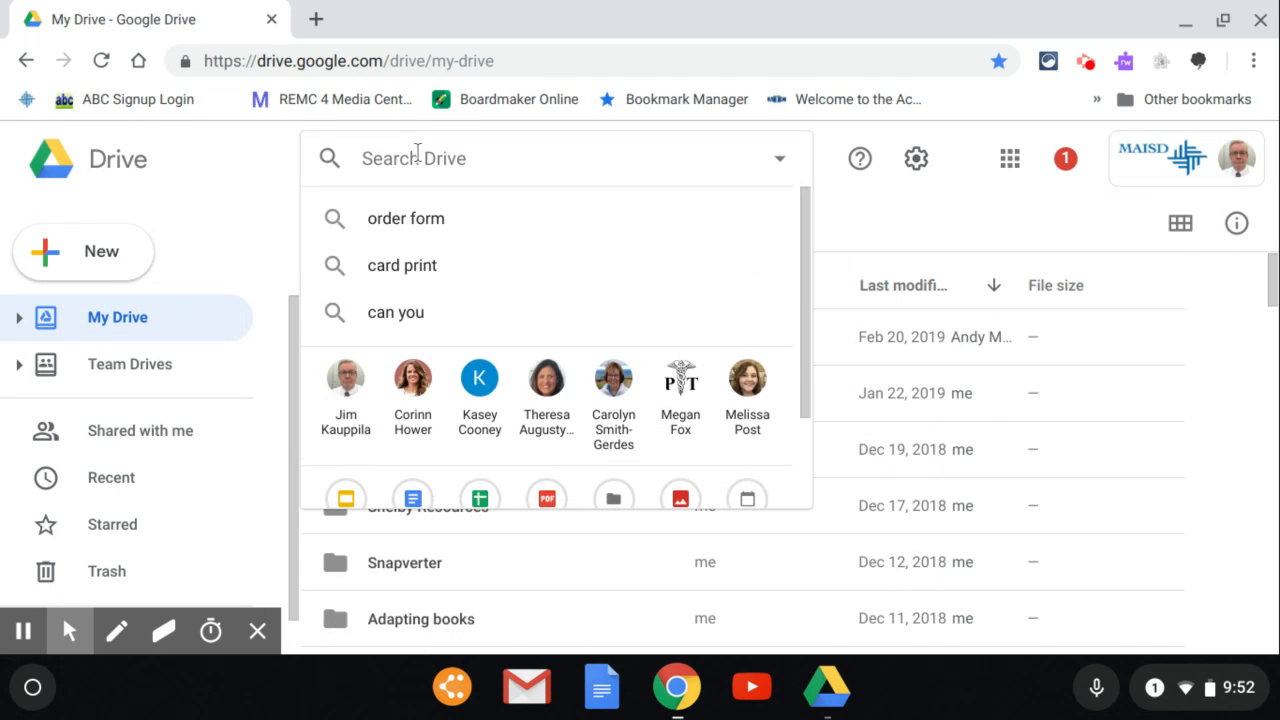
text(text)
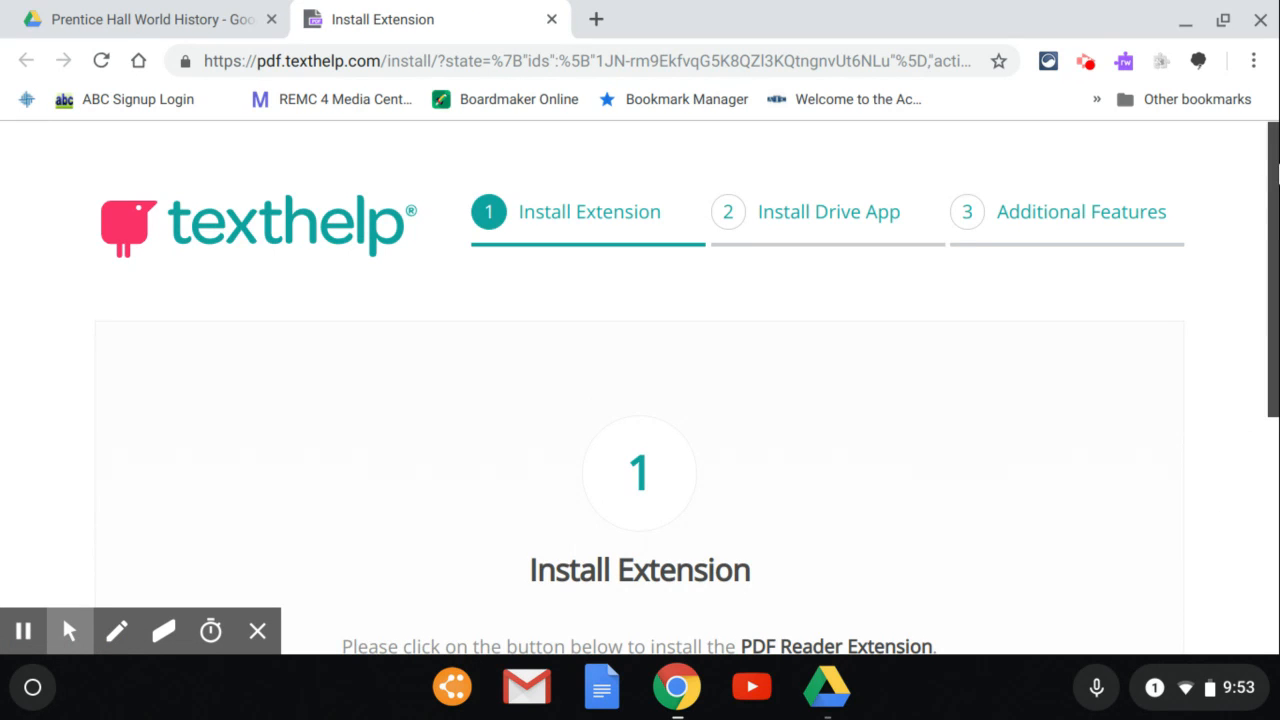
Install the Texthelp PDF Reader extension and confirm Add extension in the Chrome Web Store
scroll(down, 3)
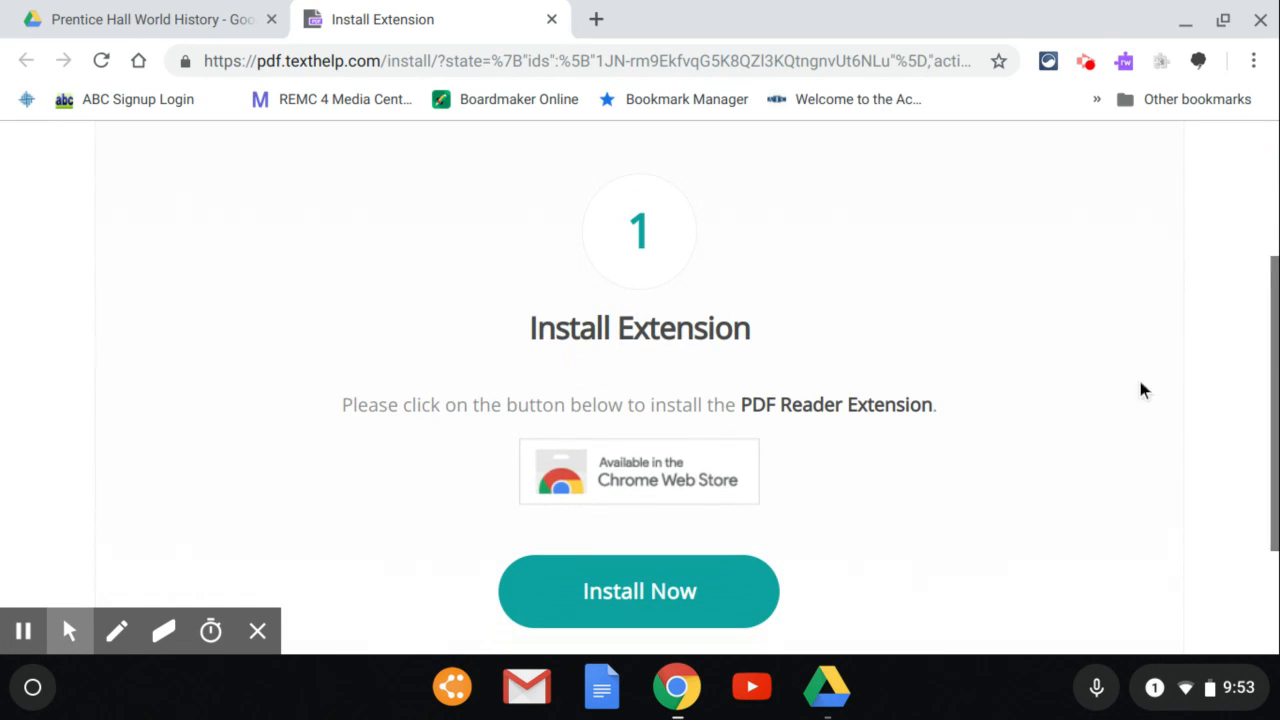
click(639, 591)
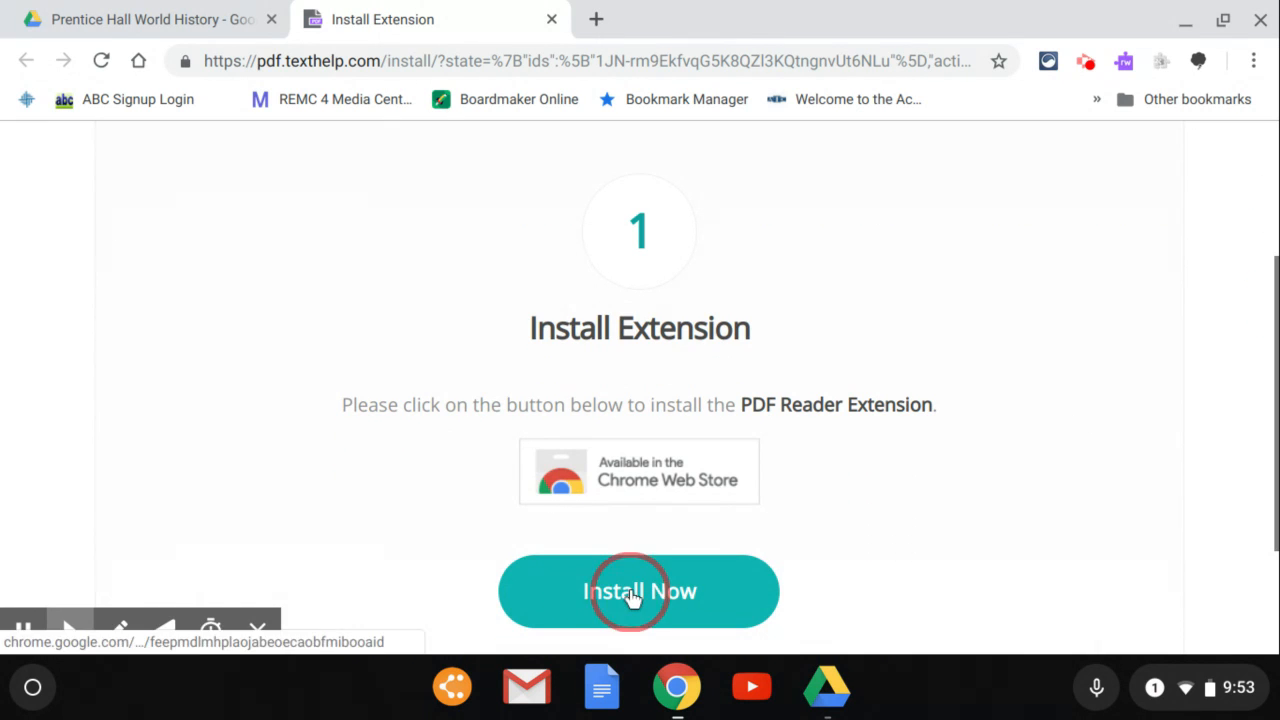
click(639, 591)
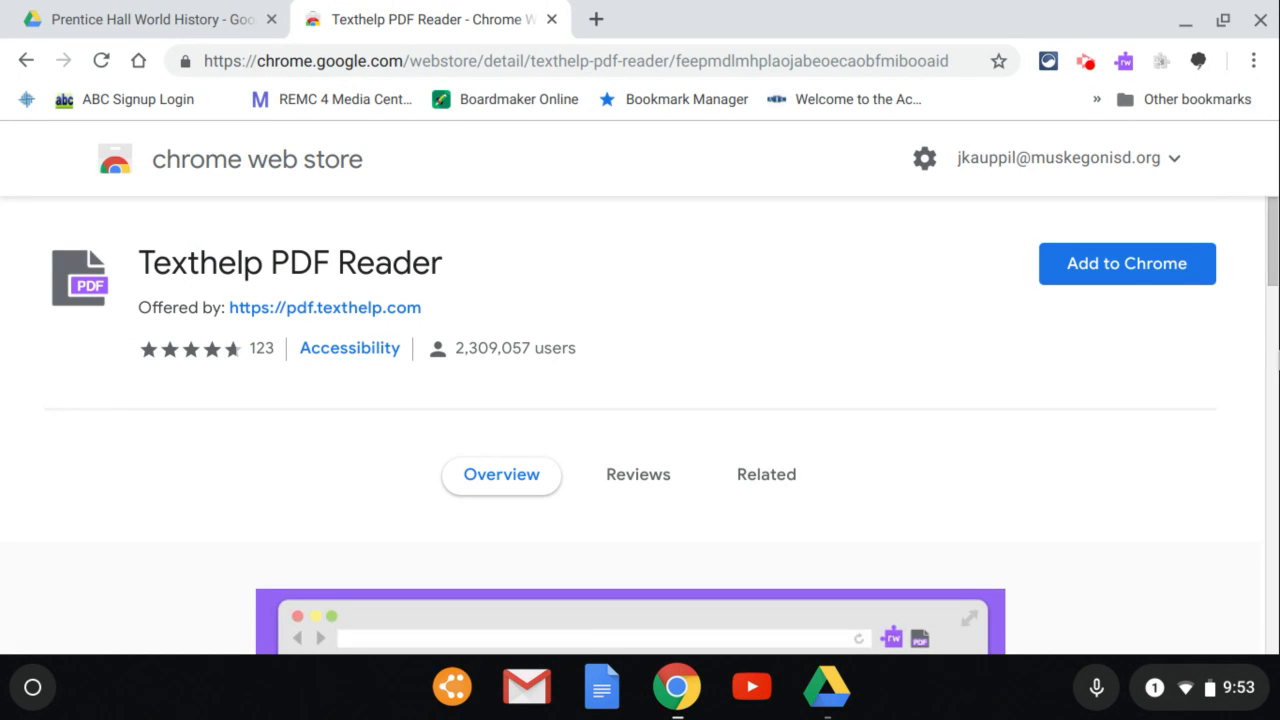
click(1126, 263)
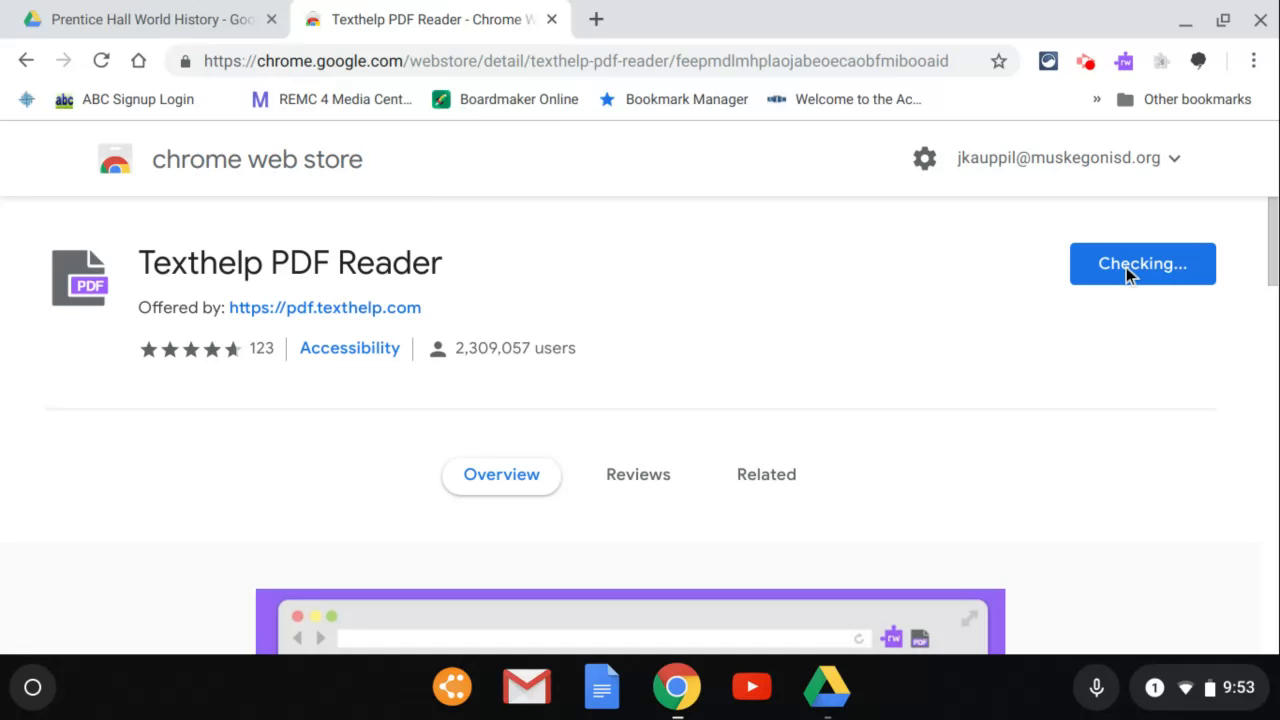
click(1142, 263)
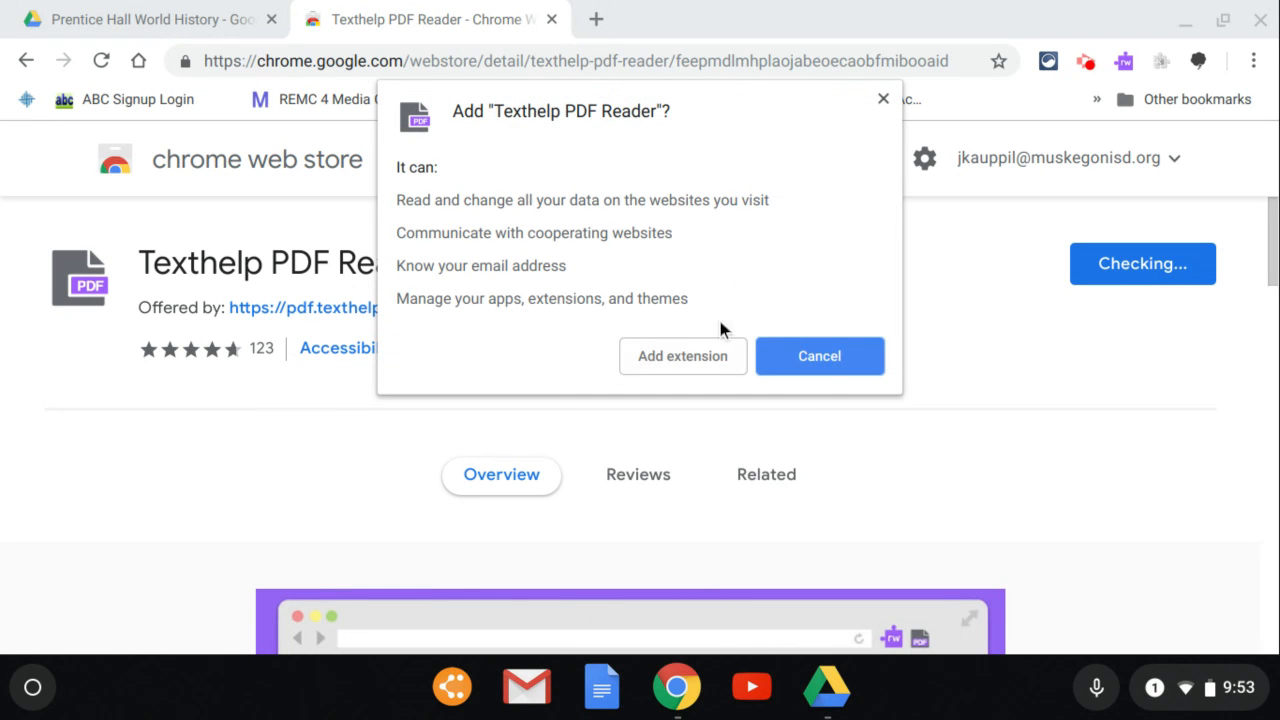
click(682, 356)
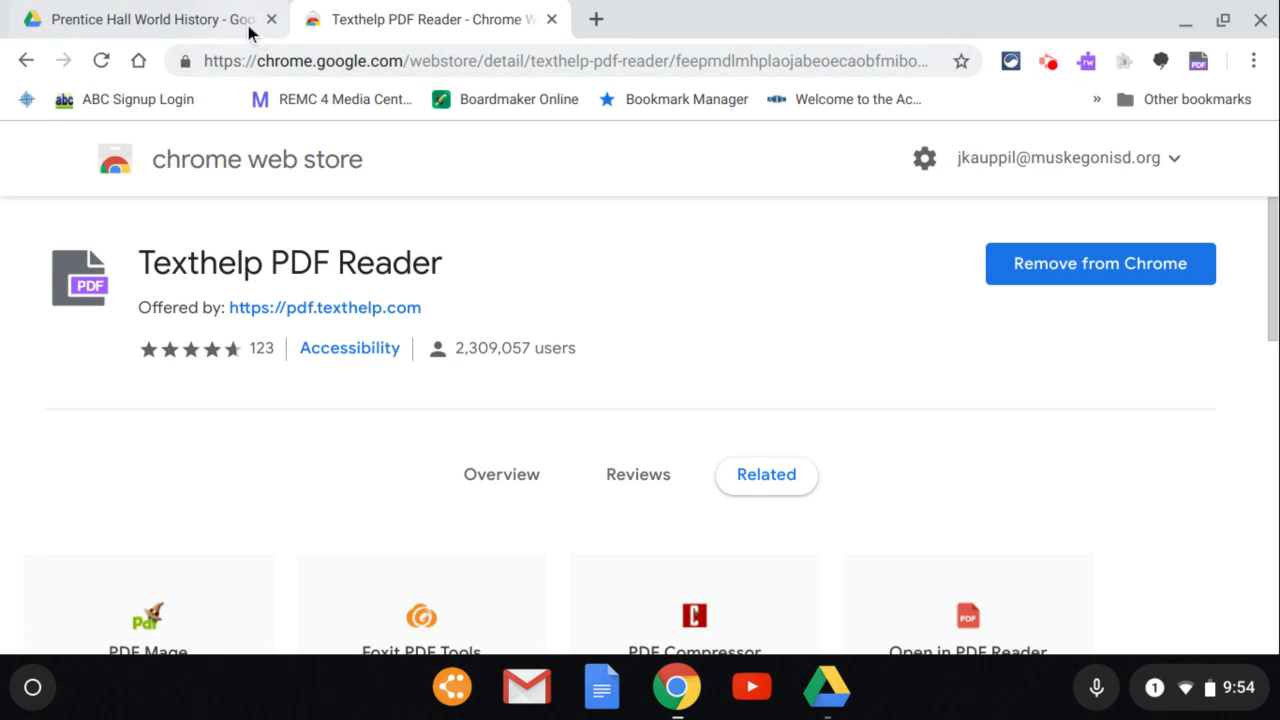
Switch to the Prentice Hall World History tab to open the Chapter 9 PDF
click(145, 19)
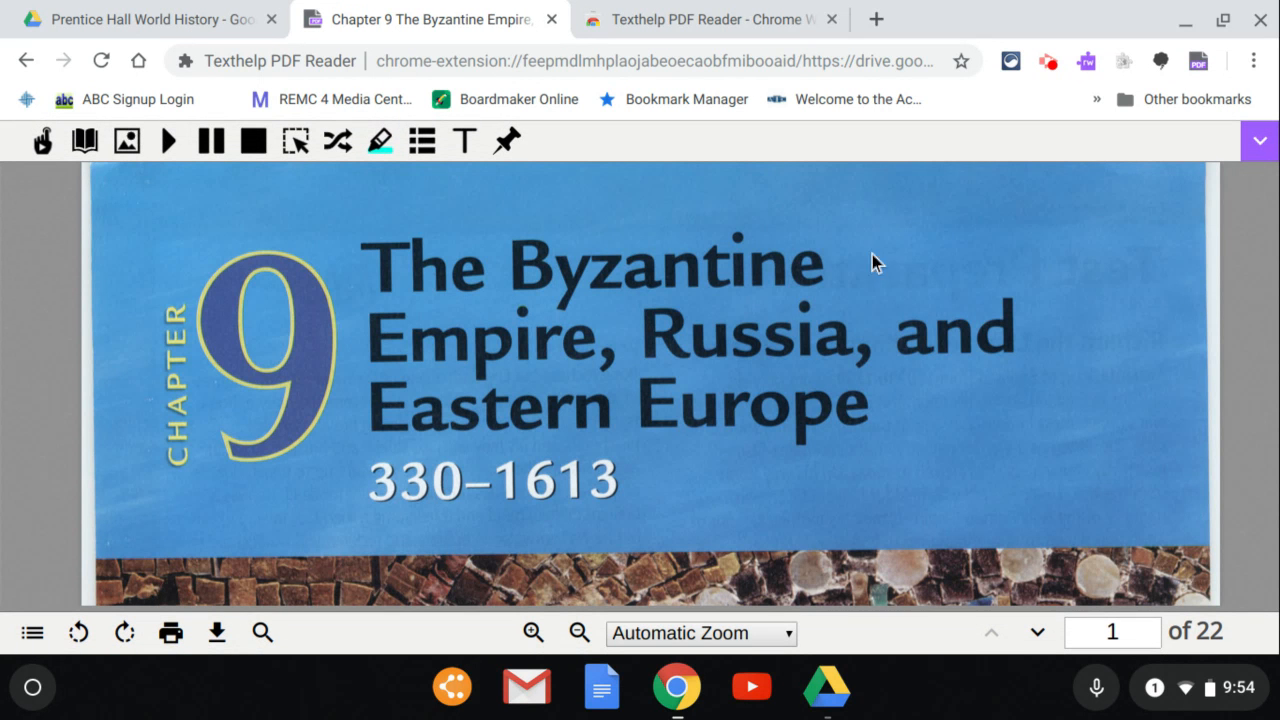
mouse_move(126, 140)
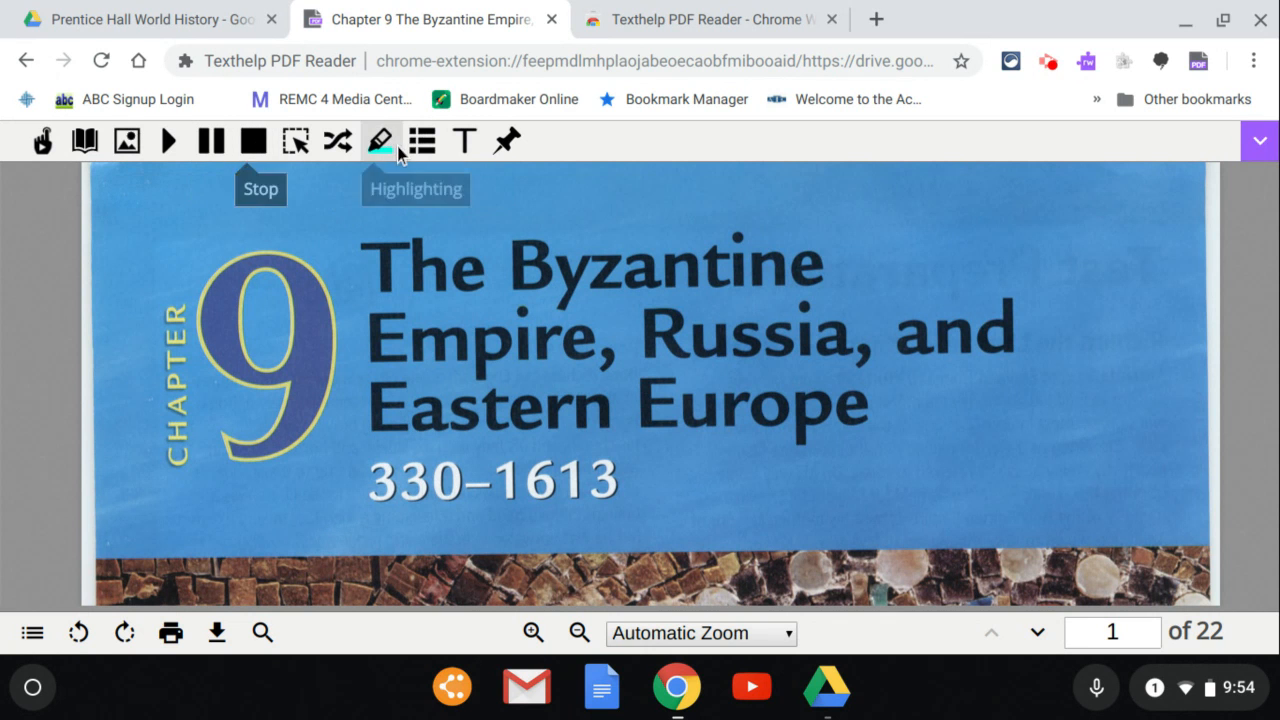
mouse_move(338, 140)
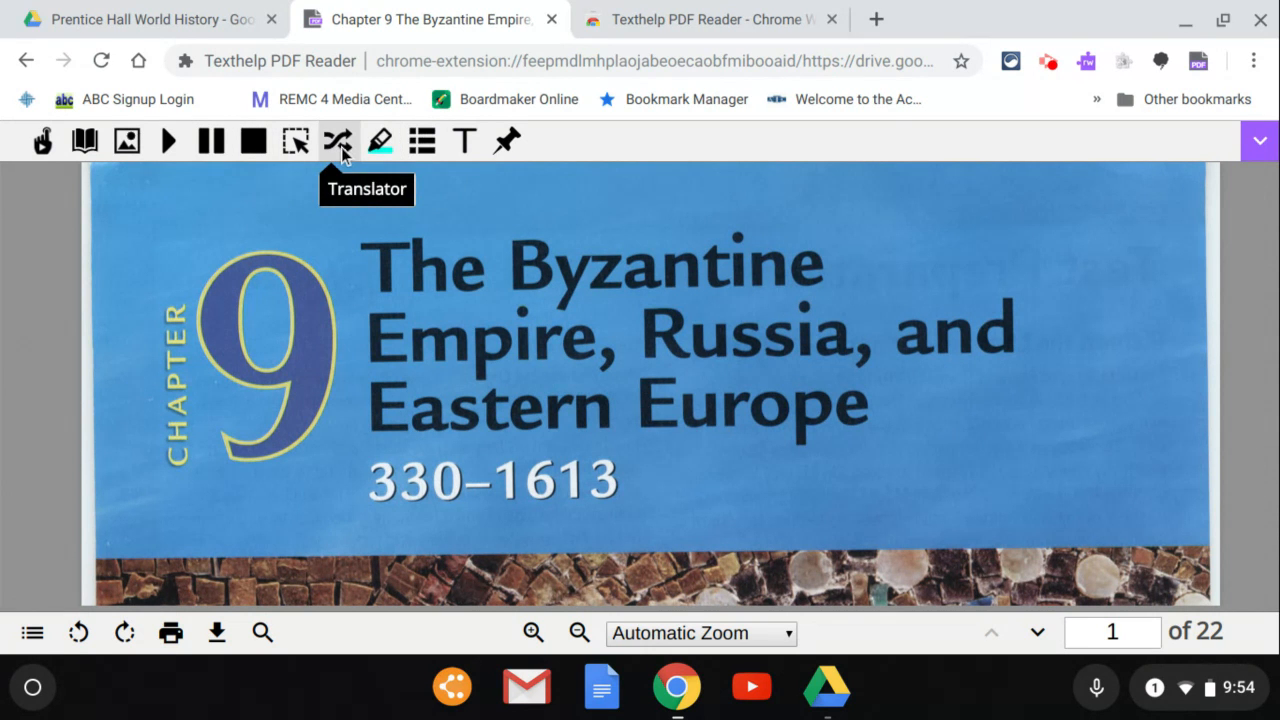
mouse_move(296, 141)
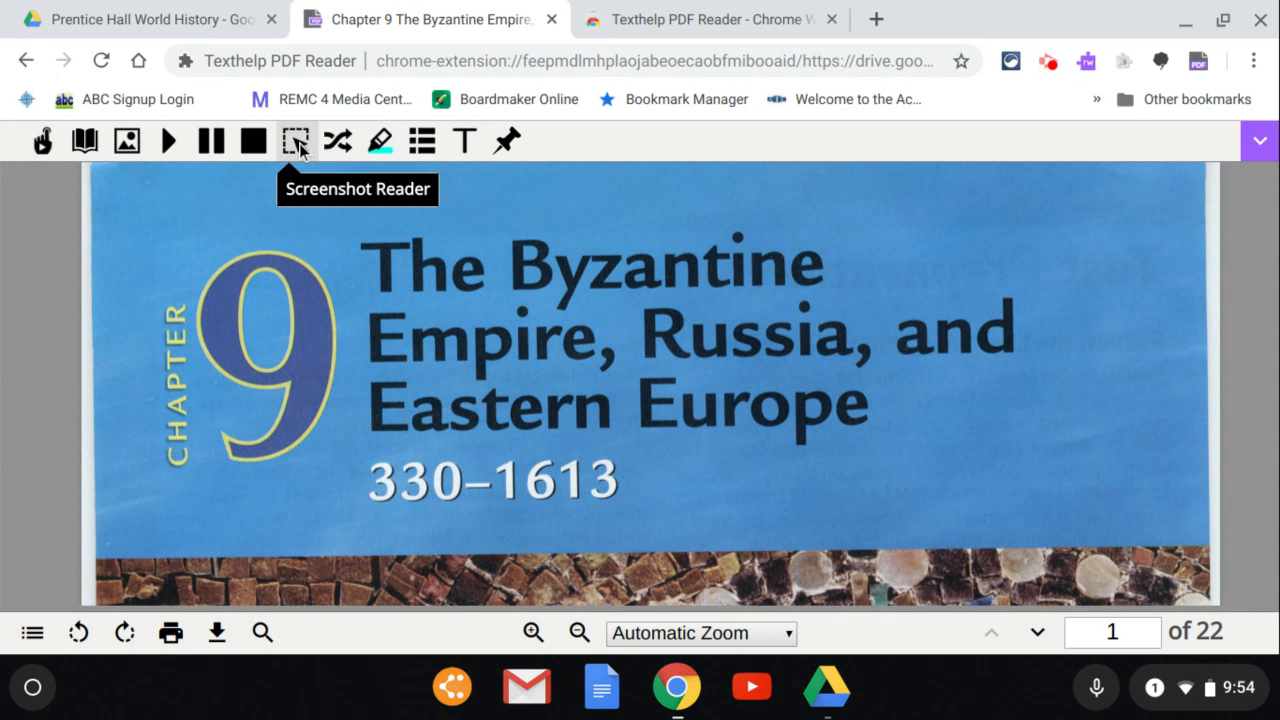
mouse_move(490, 186)
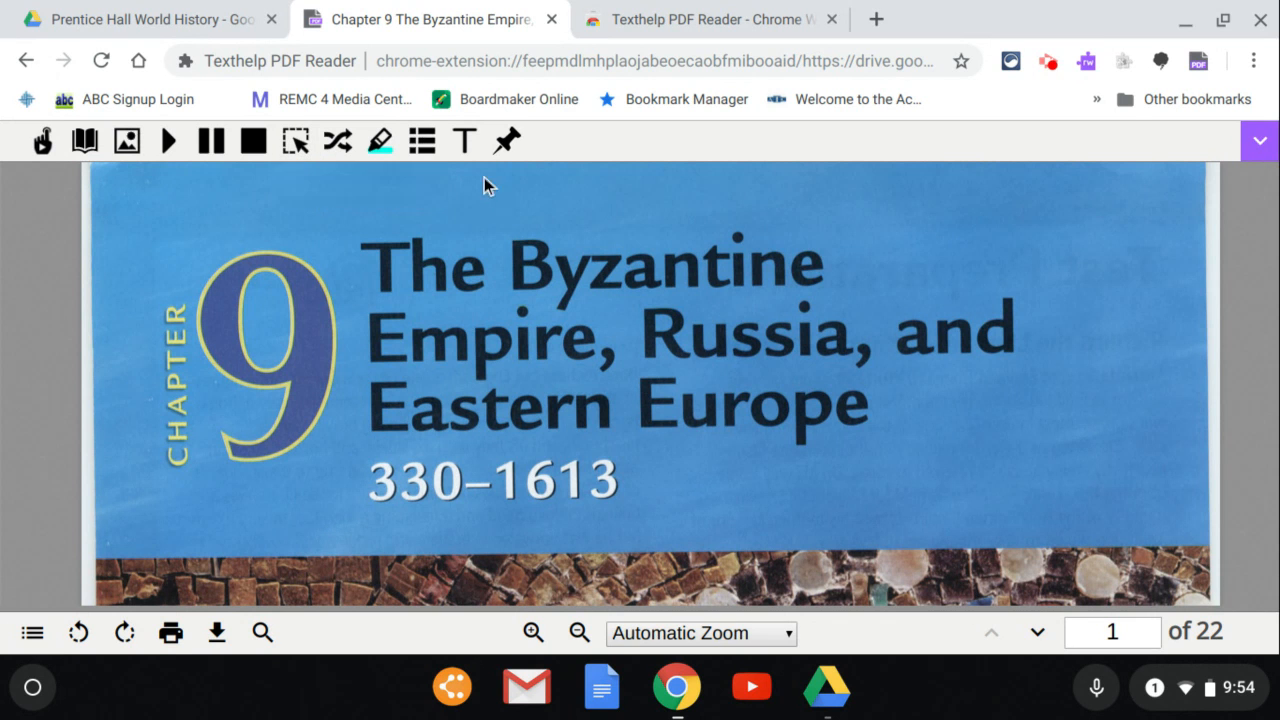
mouse_move(465, 140)
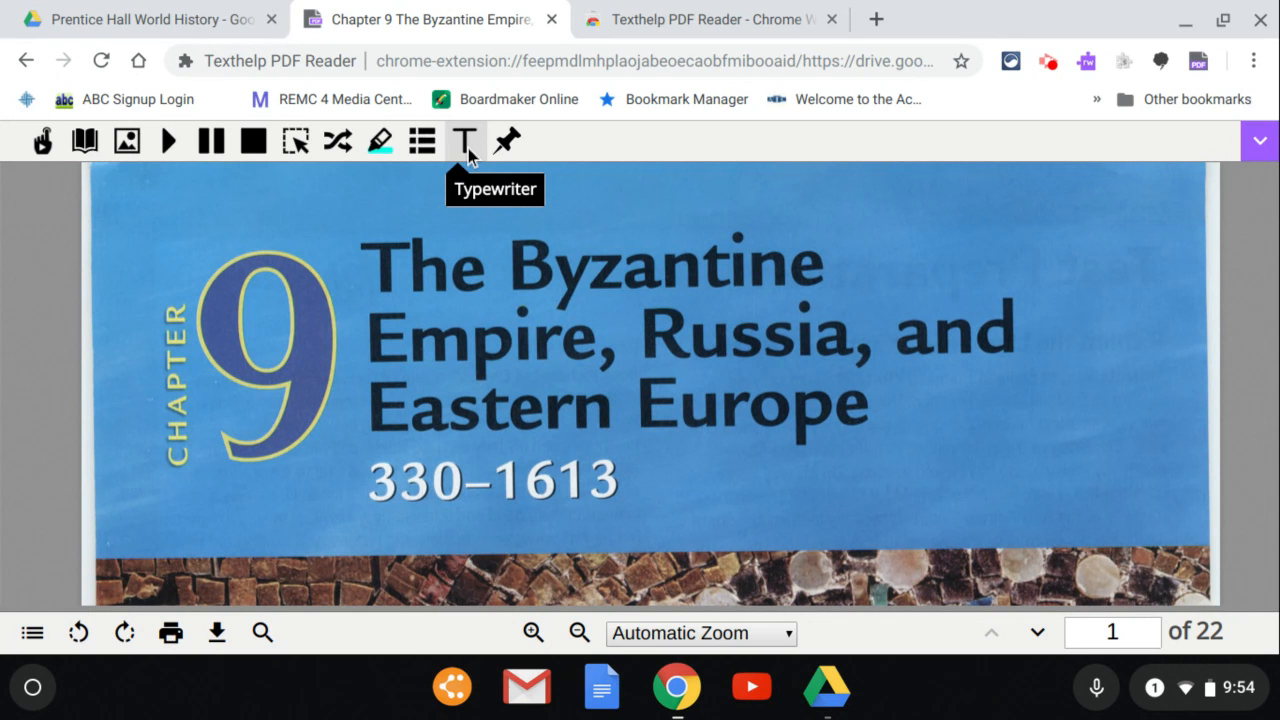
mouse_move(470, 155)
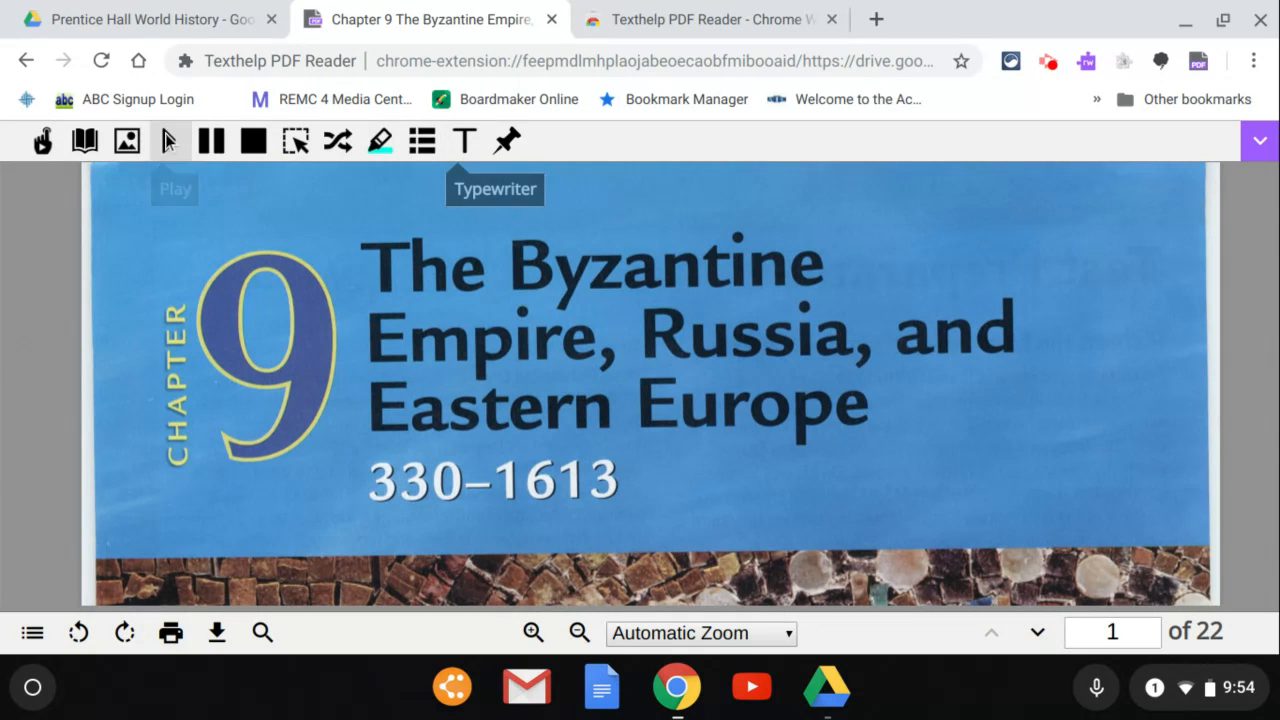
mouse_move(126, 140)
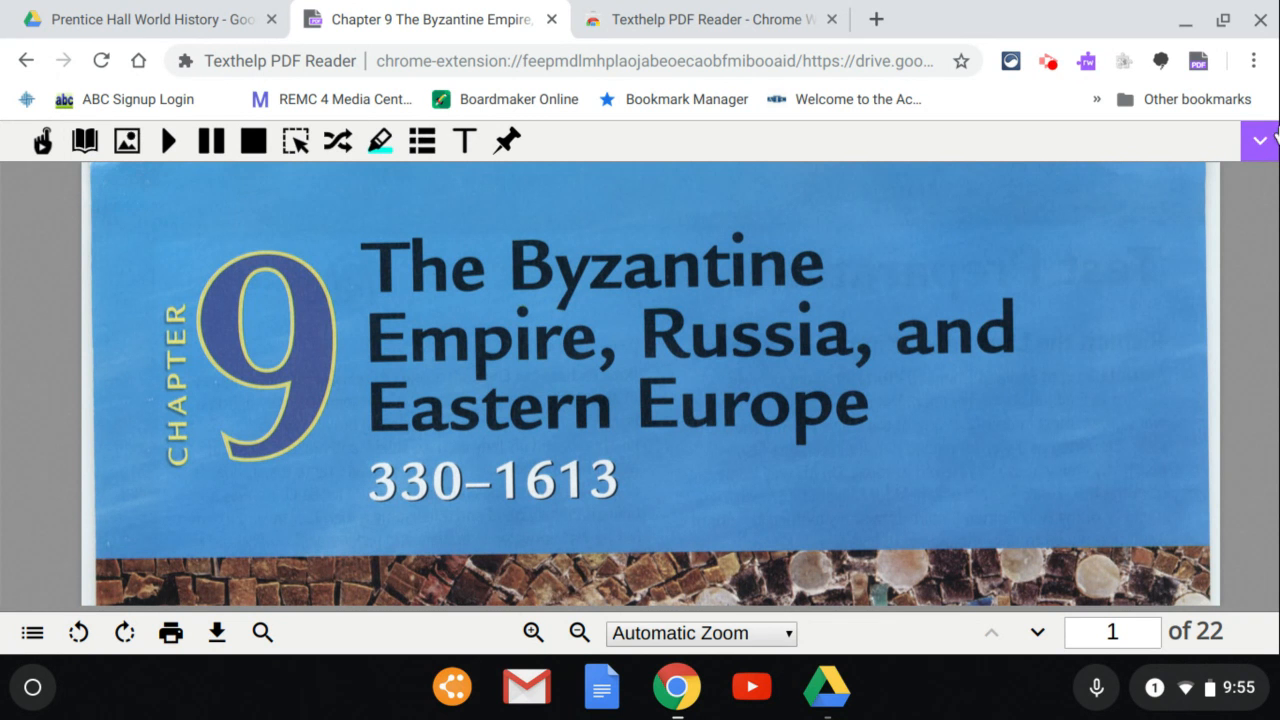
mouse_move(1122, 390)
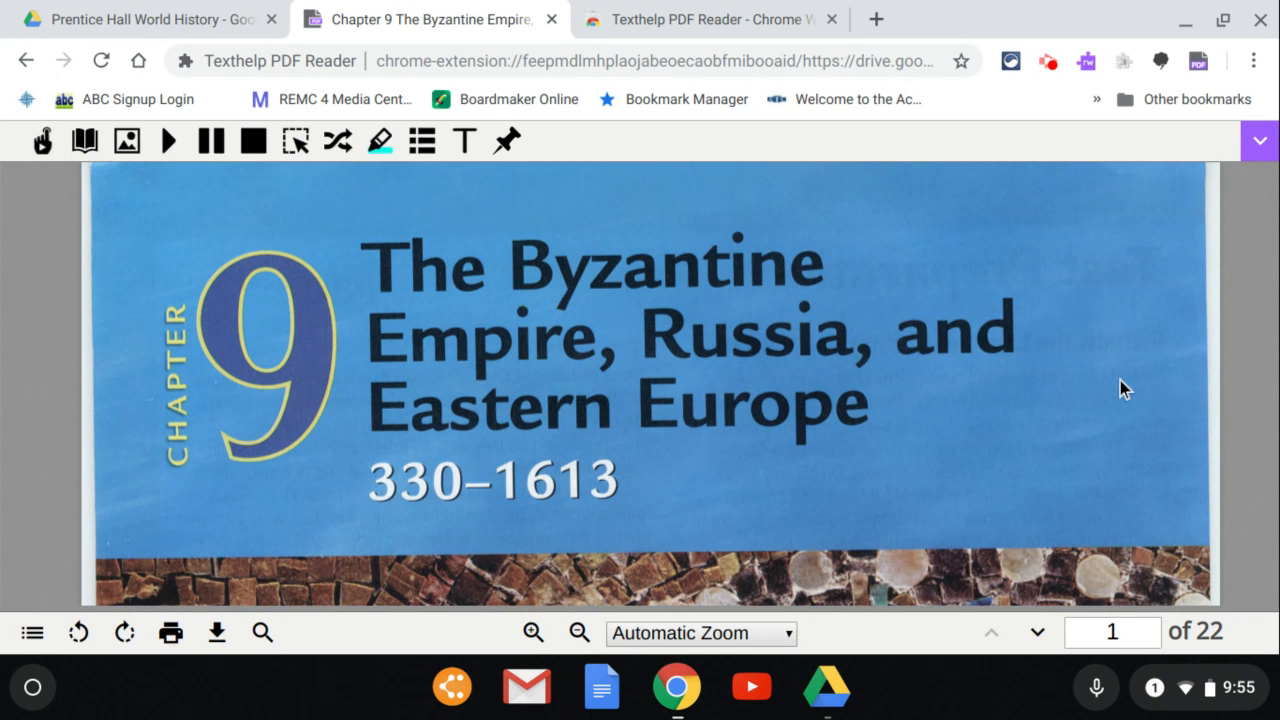
Scroll past the mosaic cover and advance to page 3, 'A Sovereign City'
scroll(down, 3)
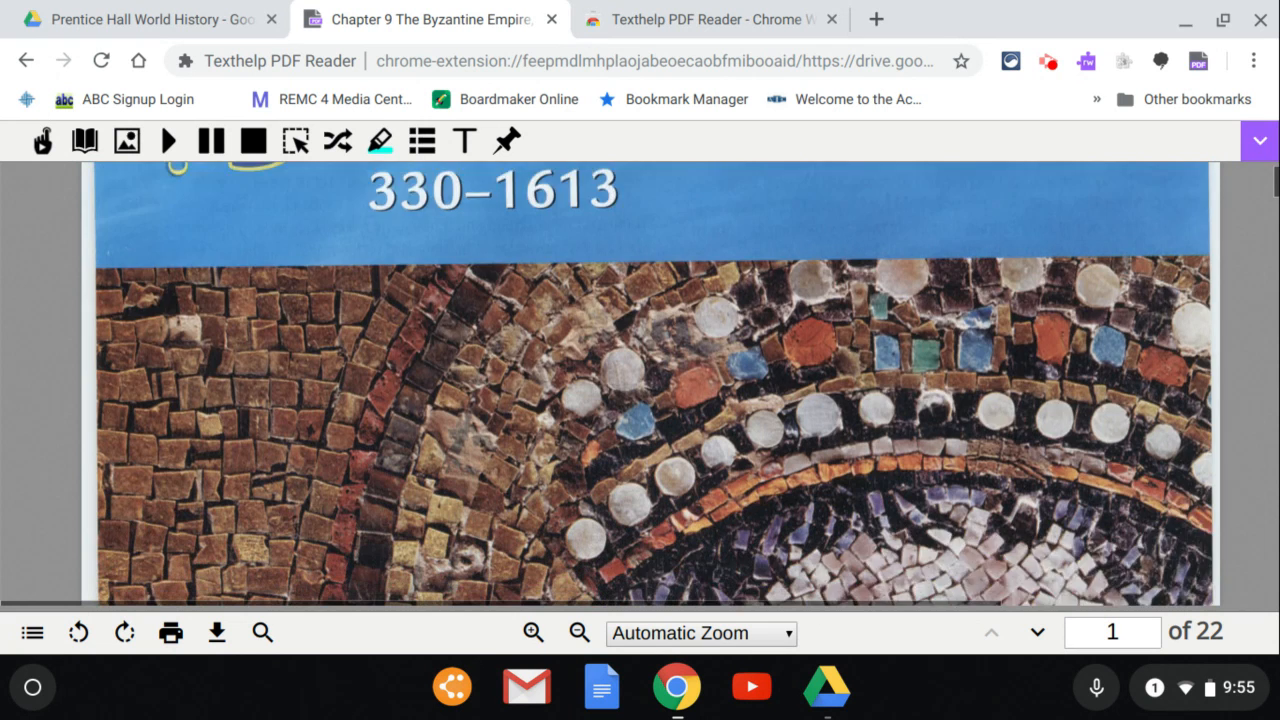
scroll(down, 3)
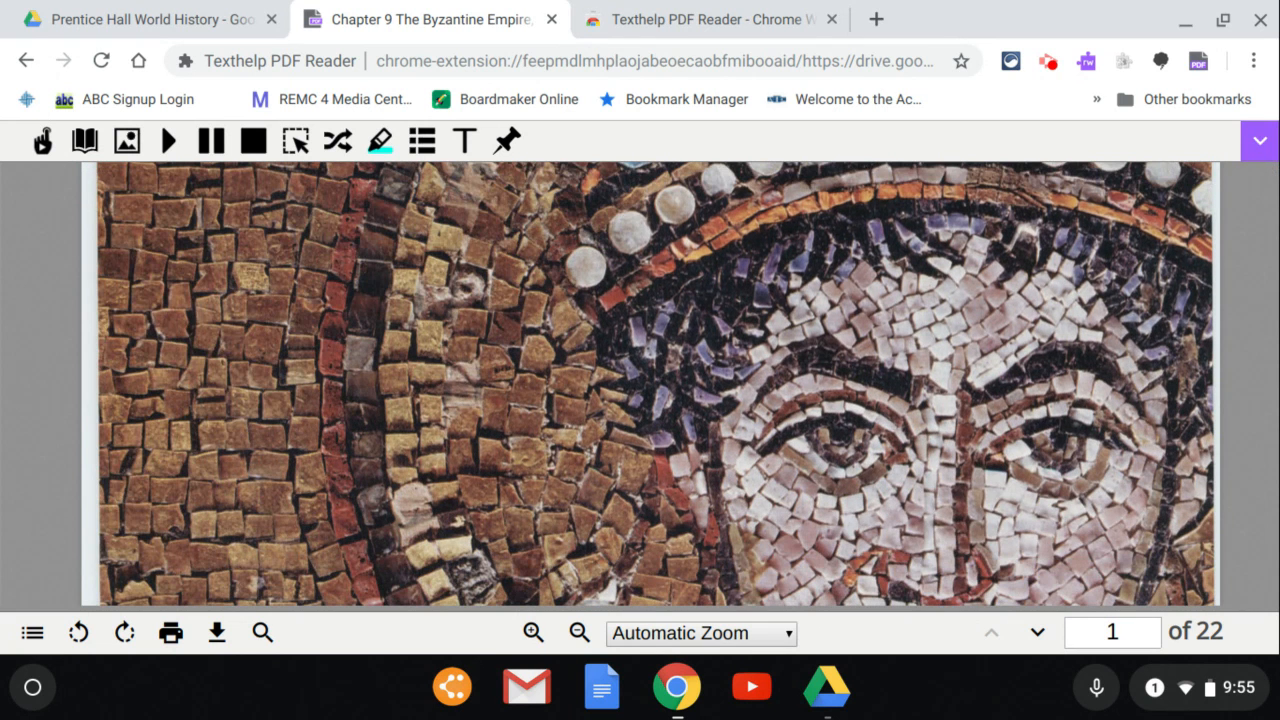
scroll(down, 3)
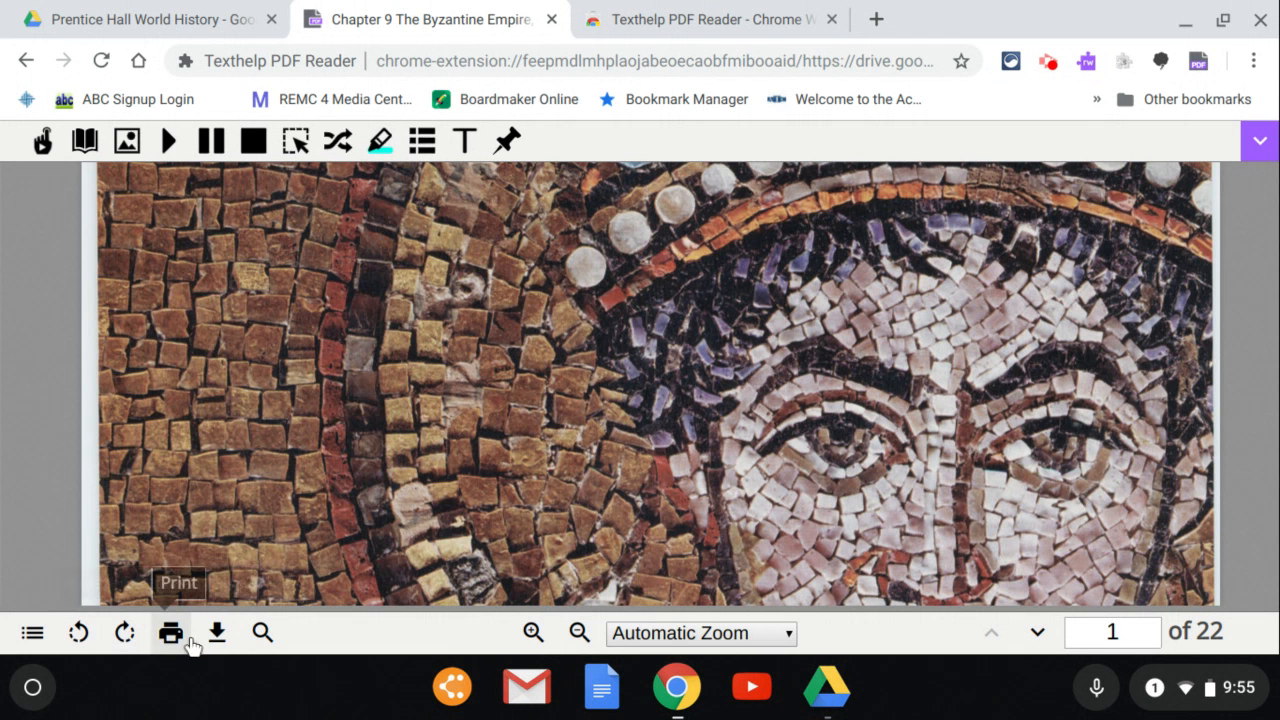
mouse_move(1030, 506)
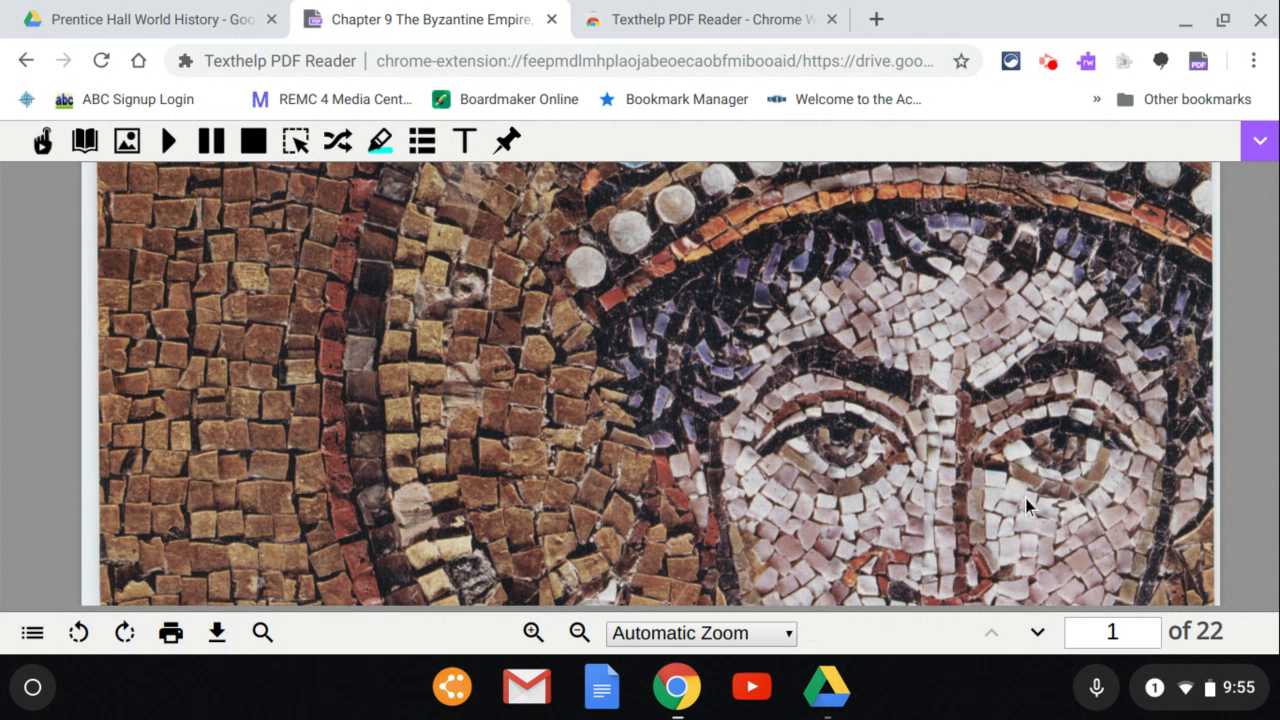
scroll(down, 3)
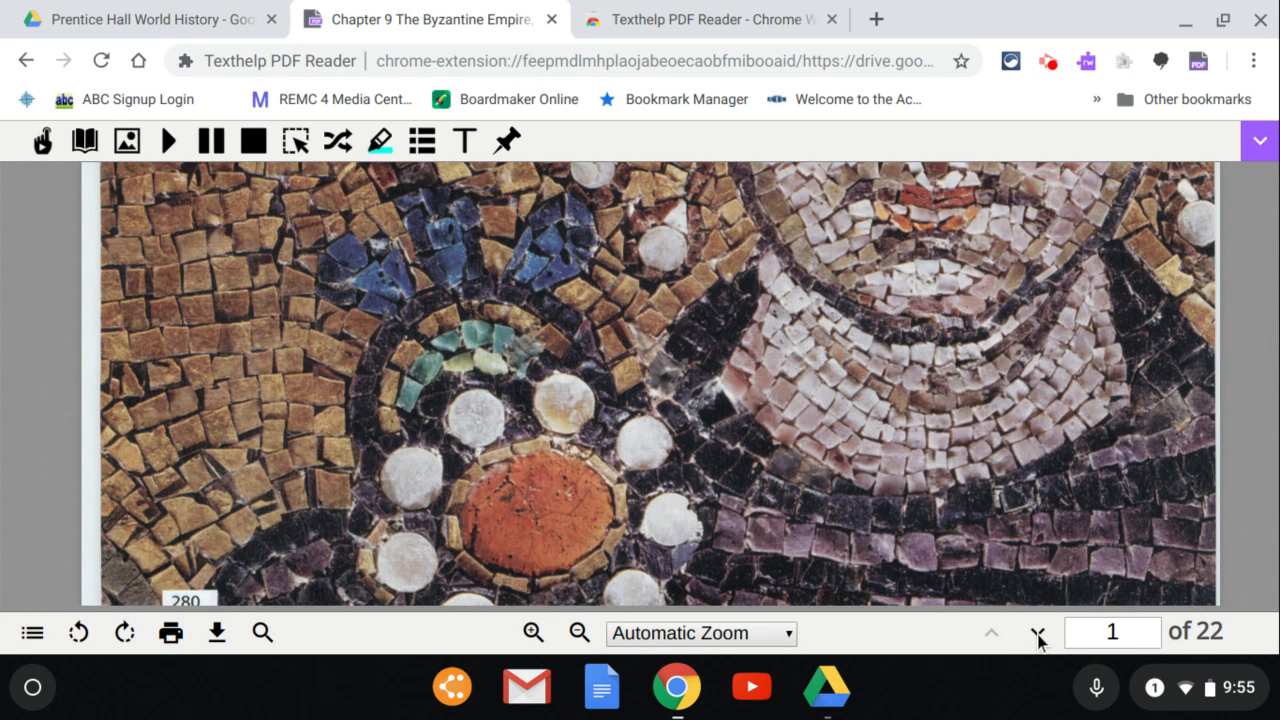
click(1038, 632)
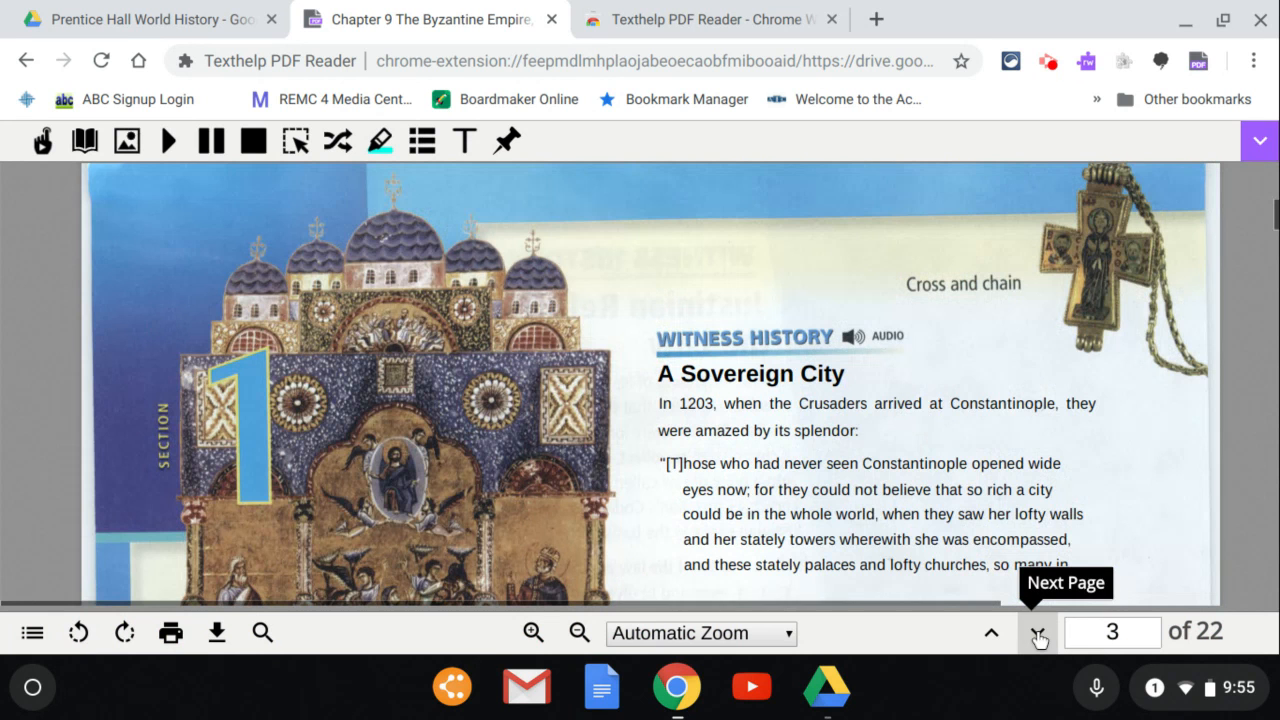
scroll(down, 3)
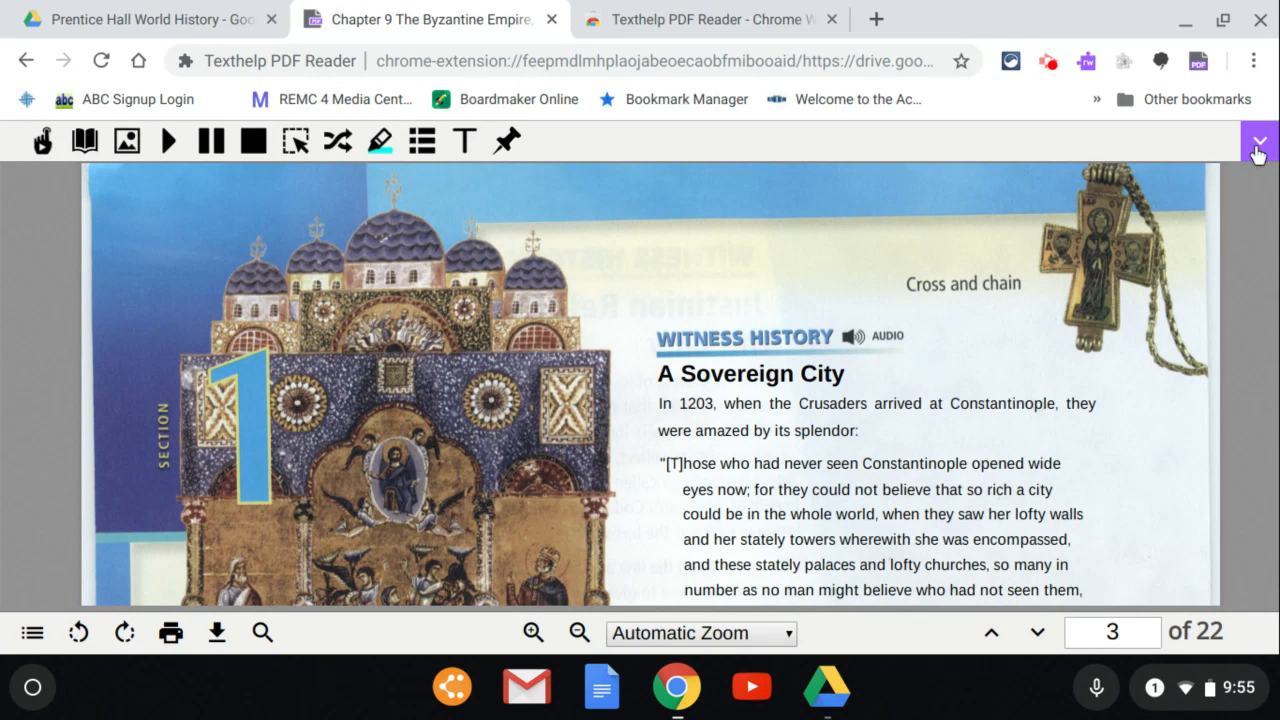
Confirm Continuous reading is on in the reader's Speech options and save
click(1258, 145)
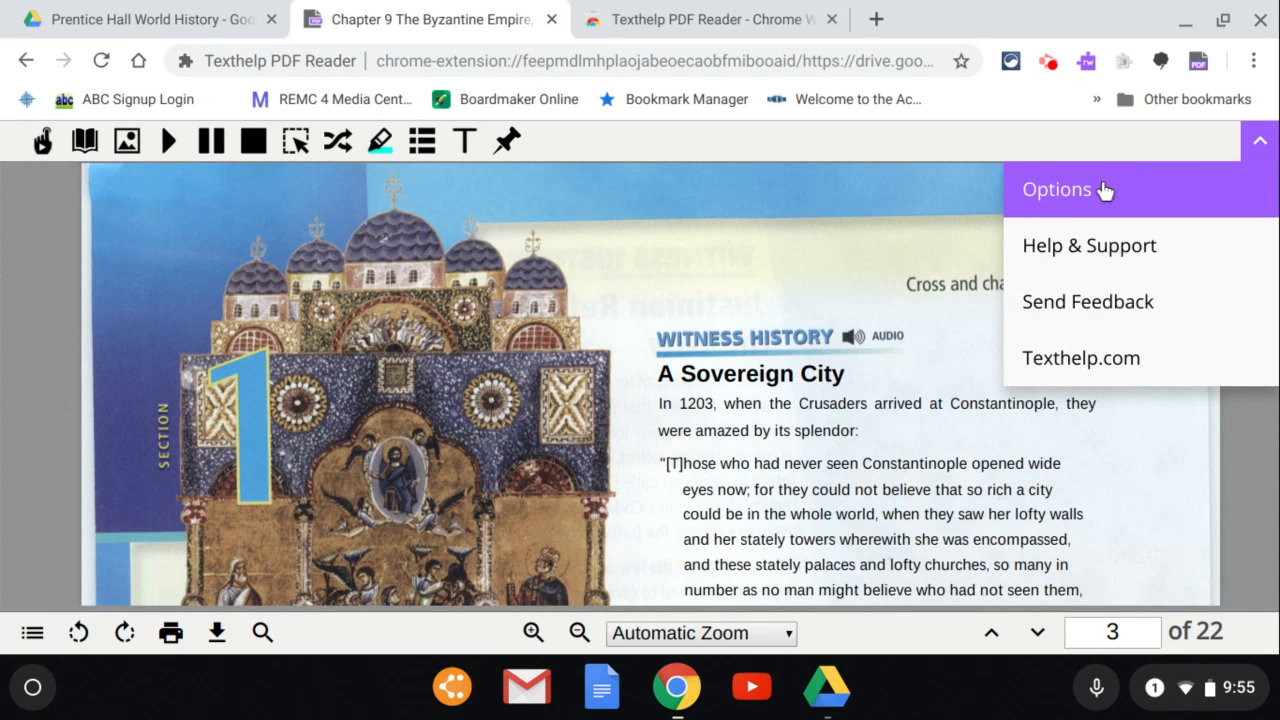
click(1057, 189)
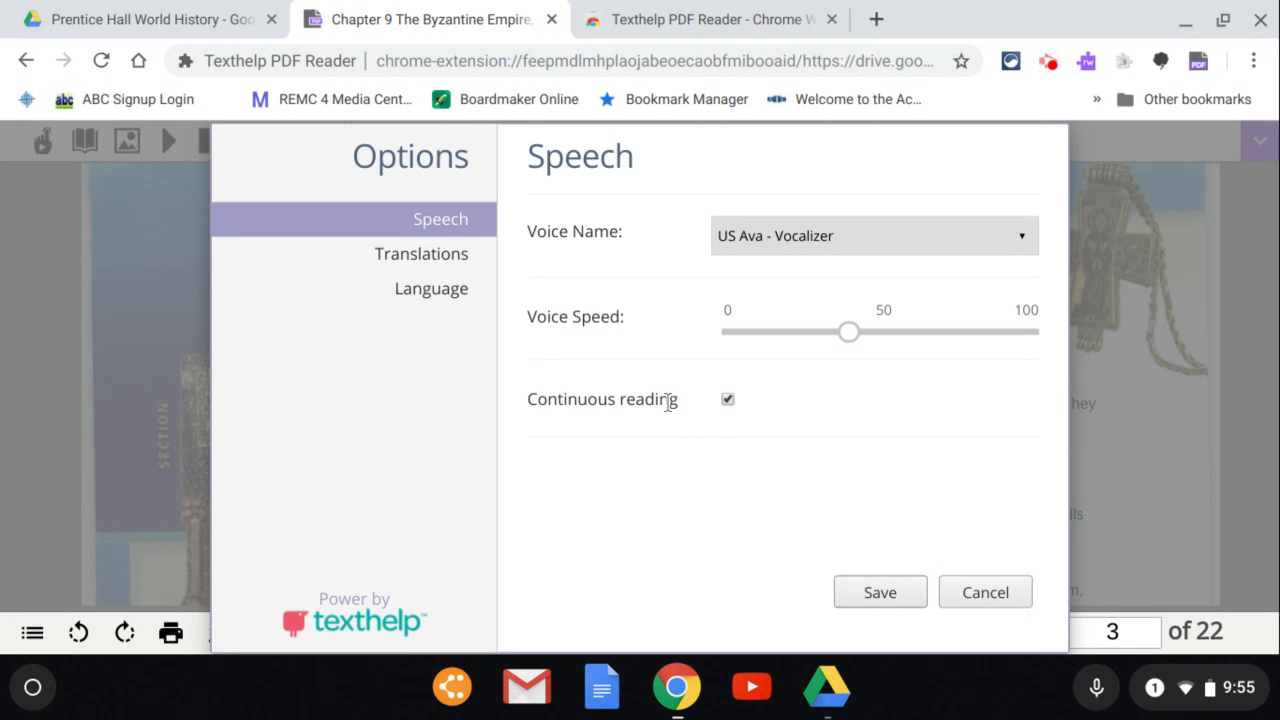
mouse_move(891, 611)
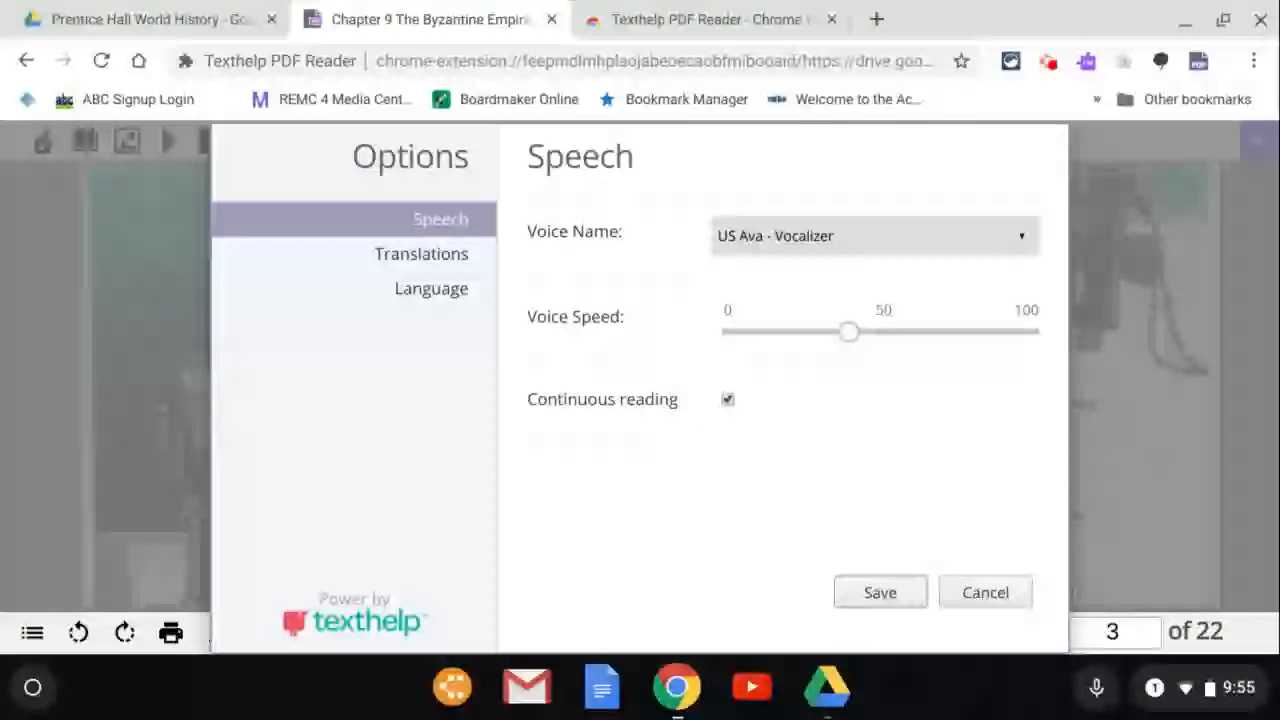
click(984, 592)
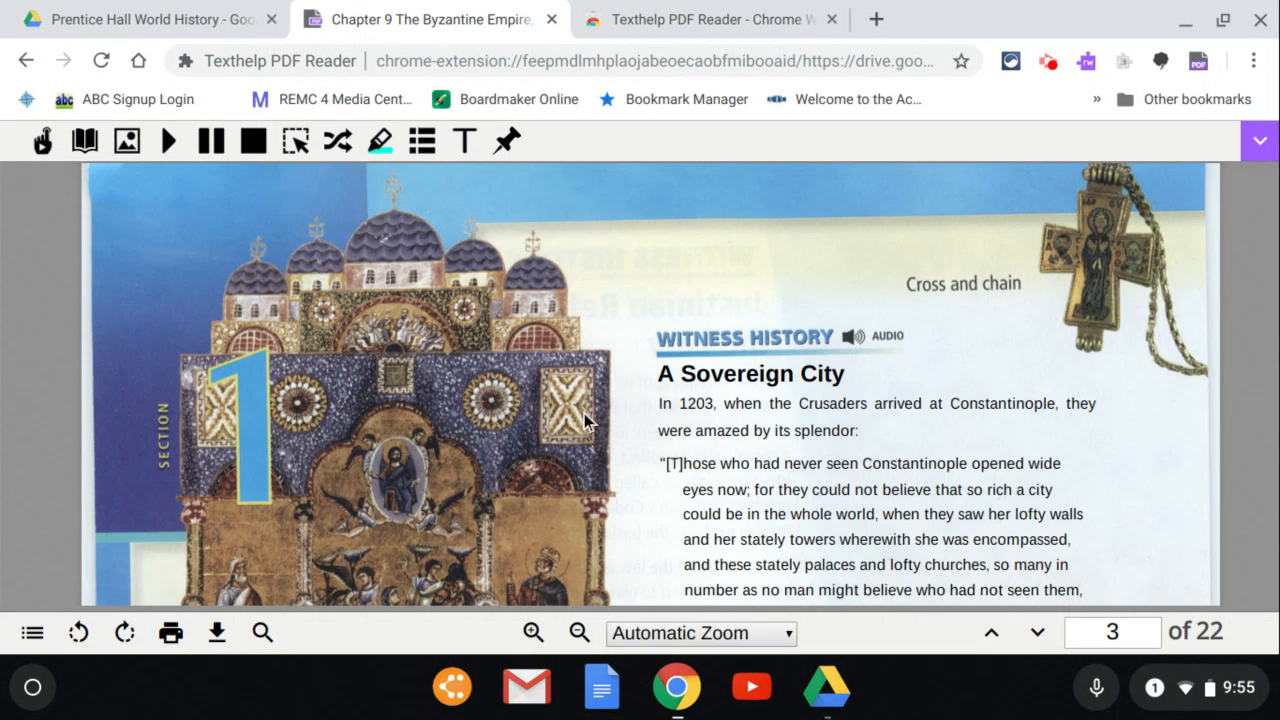
Read aloud from the word 'In', then select the quoted Constantinople passage
click(666, 403)
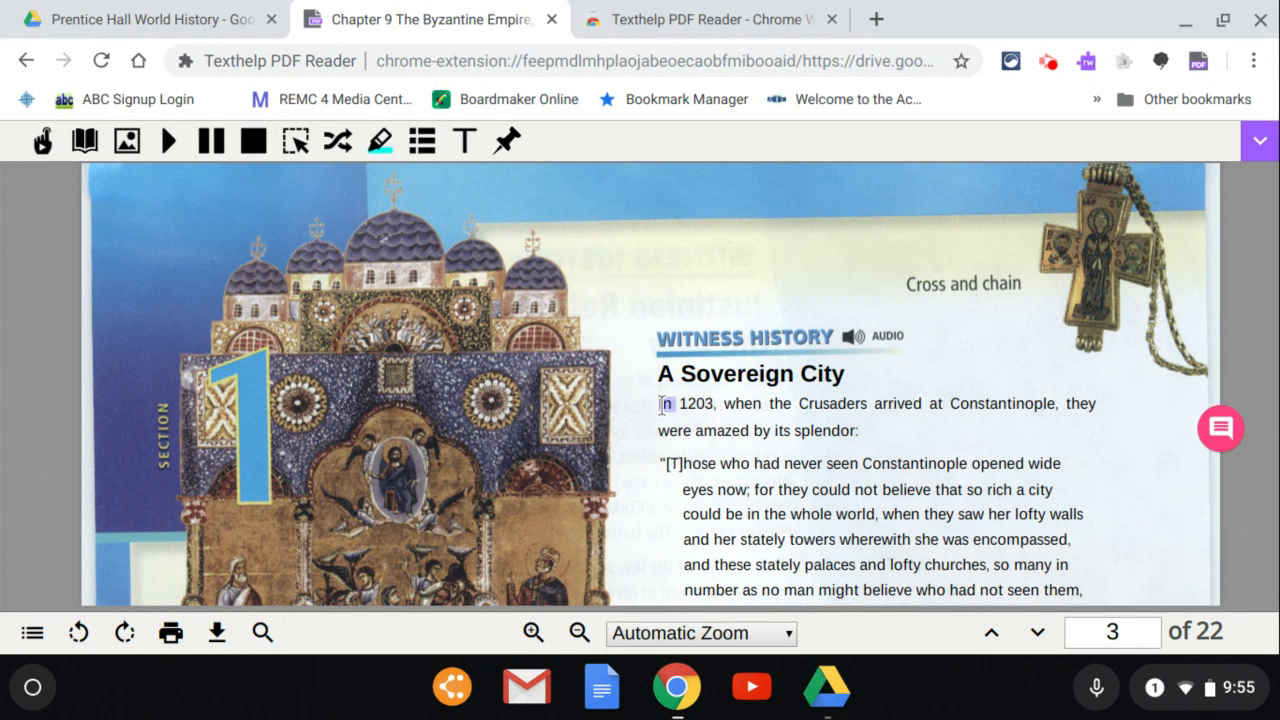
mouse_move(168, 140)
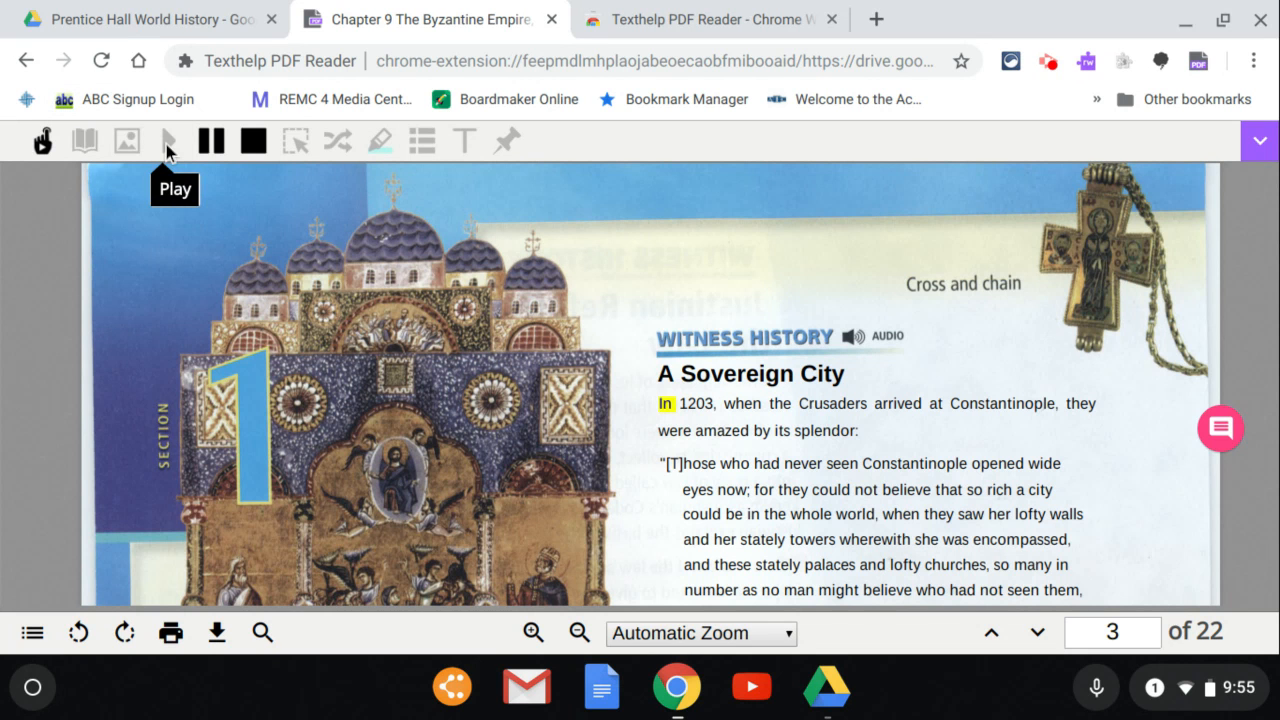
click(168, 140)
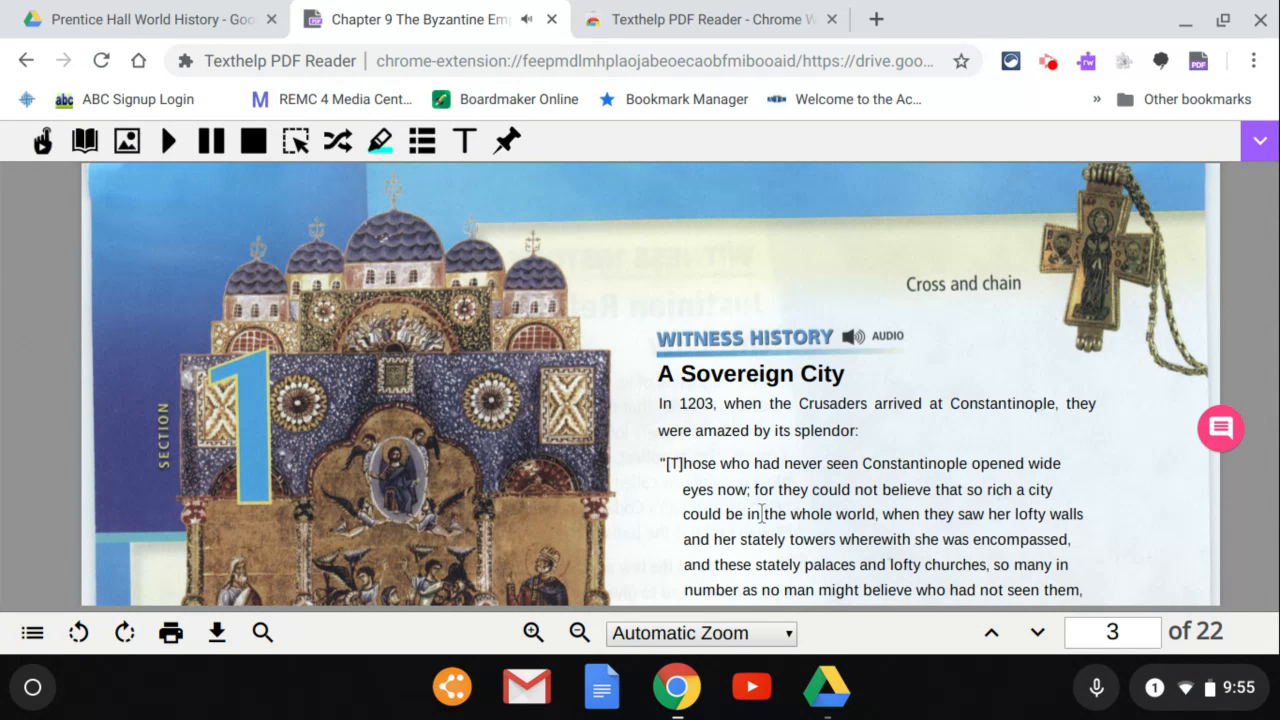
drag(662, 403, 758, 430)
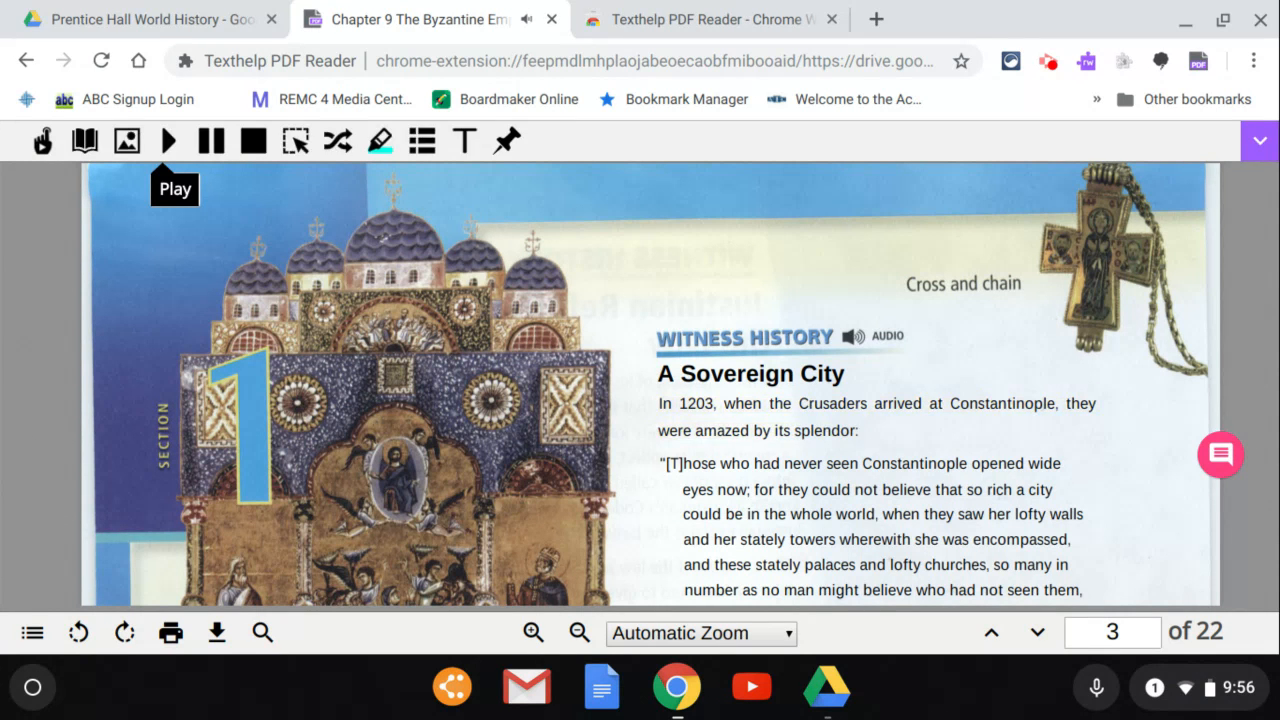
mouse_move(648, 465)
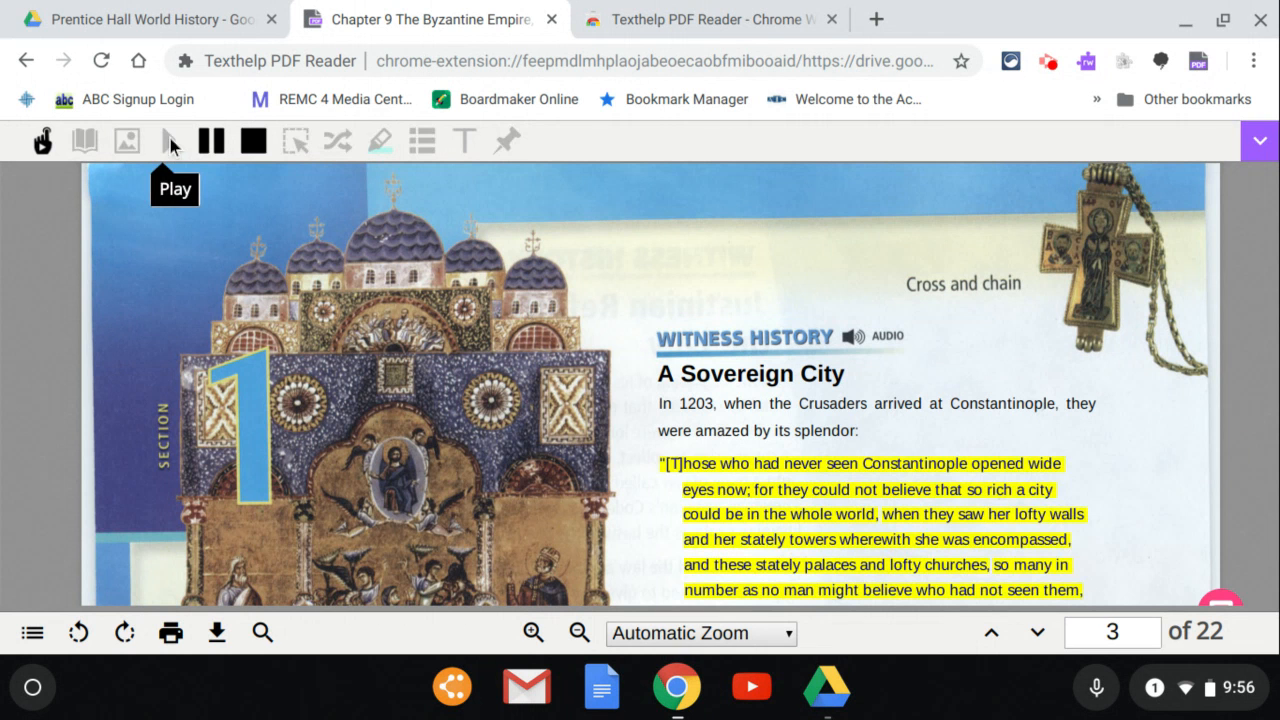
Play the selected Constantinople quote, then advance to page 5's Hagia Sophia infographic
click(168, 140)
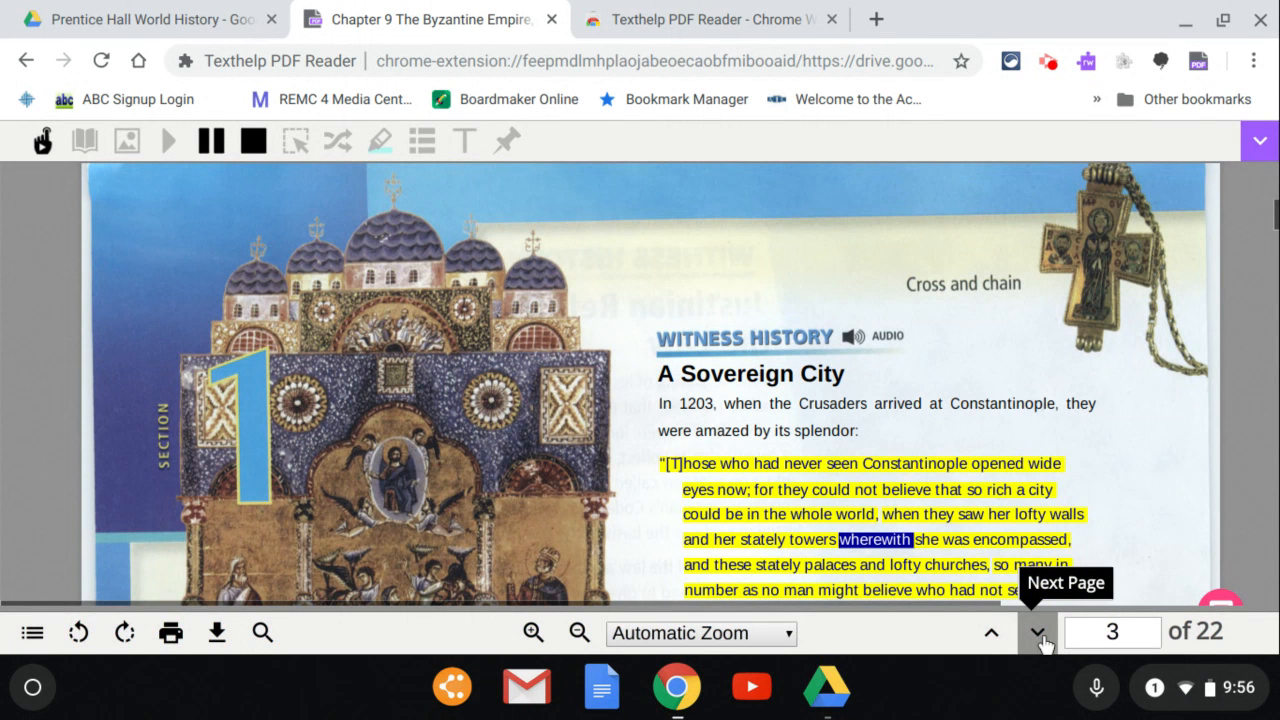
mouse_move(1145, 548)
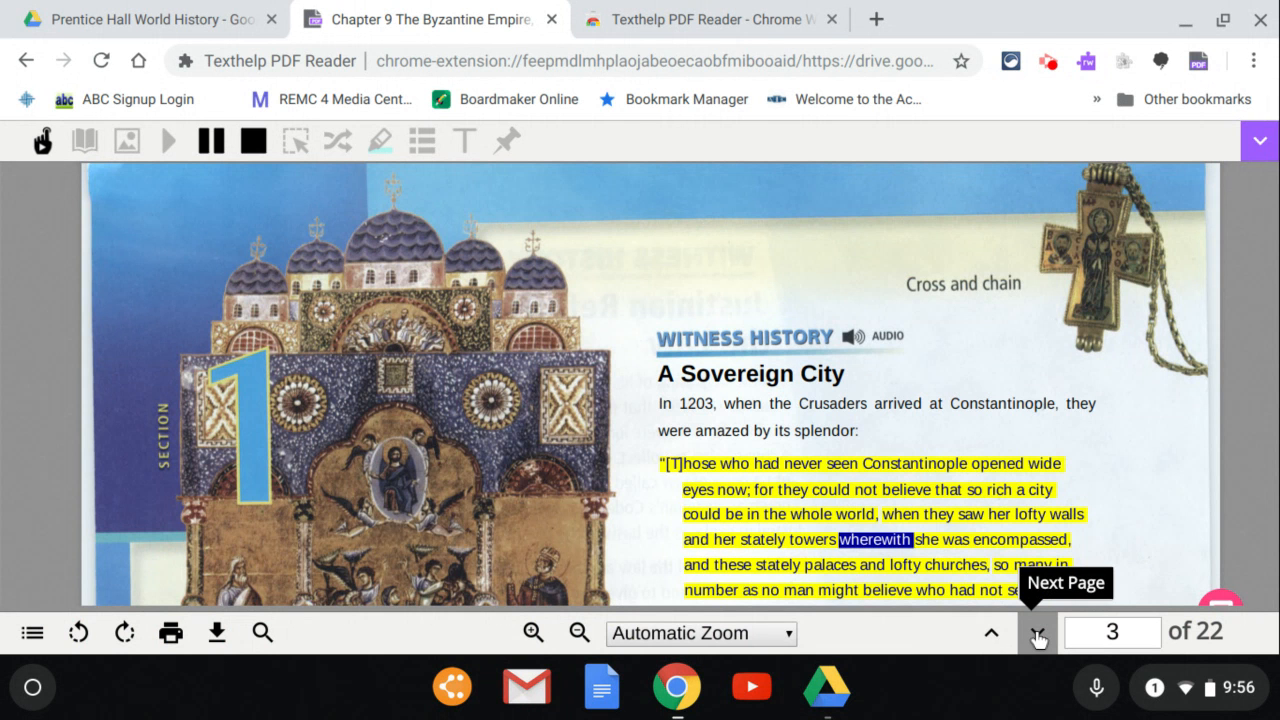
click(1037, 632)
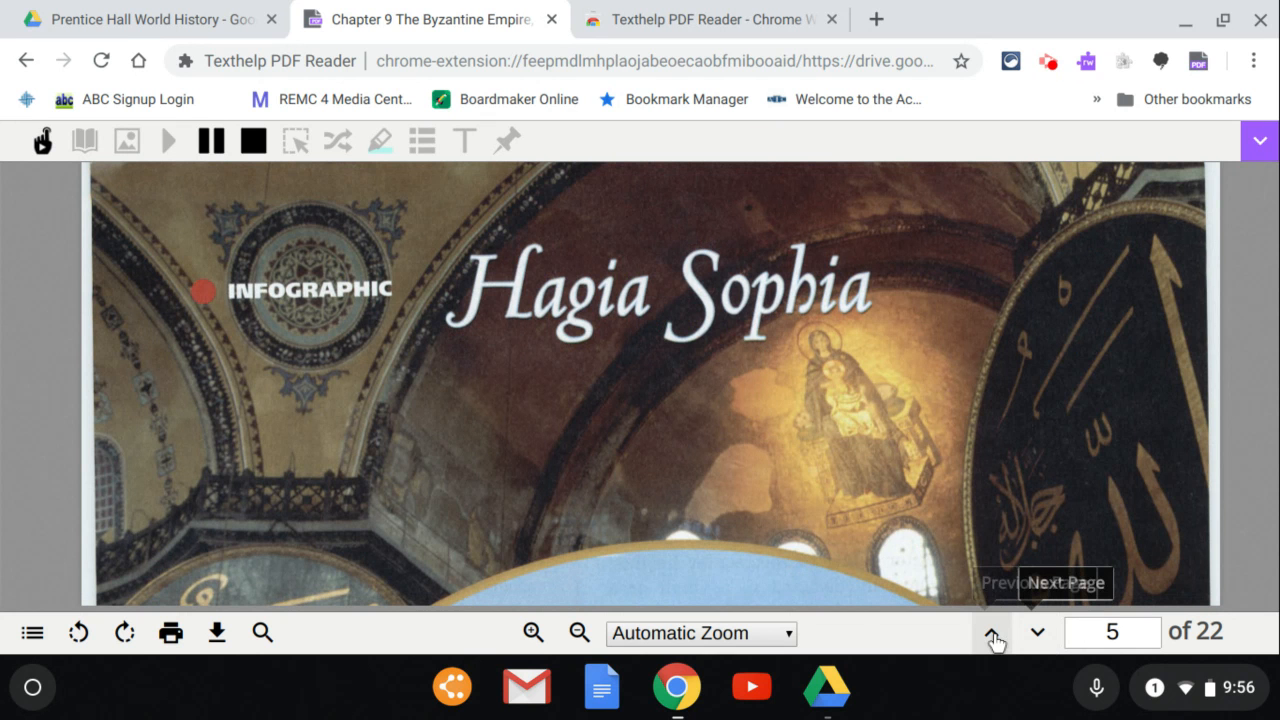
mouse_move(991, 632)
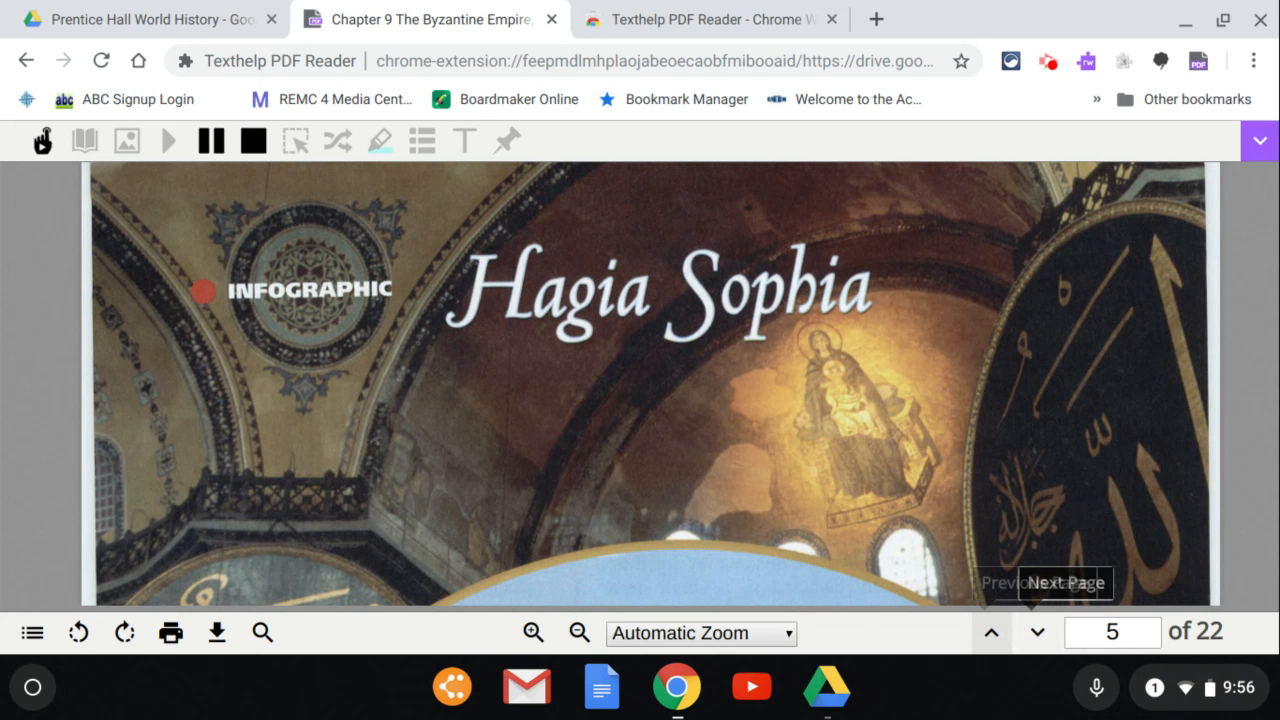